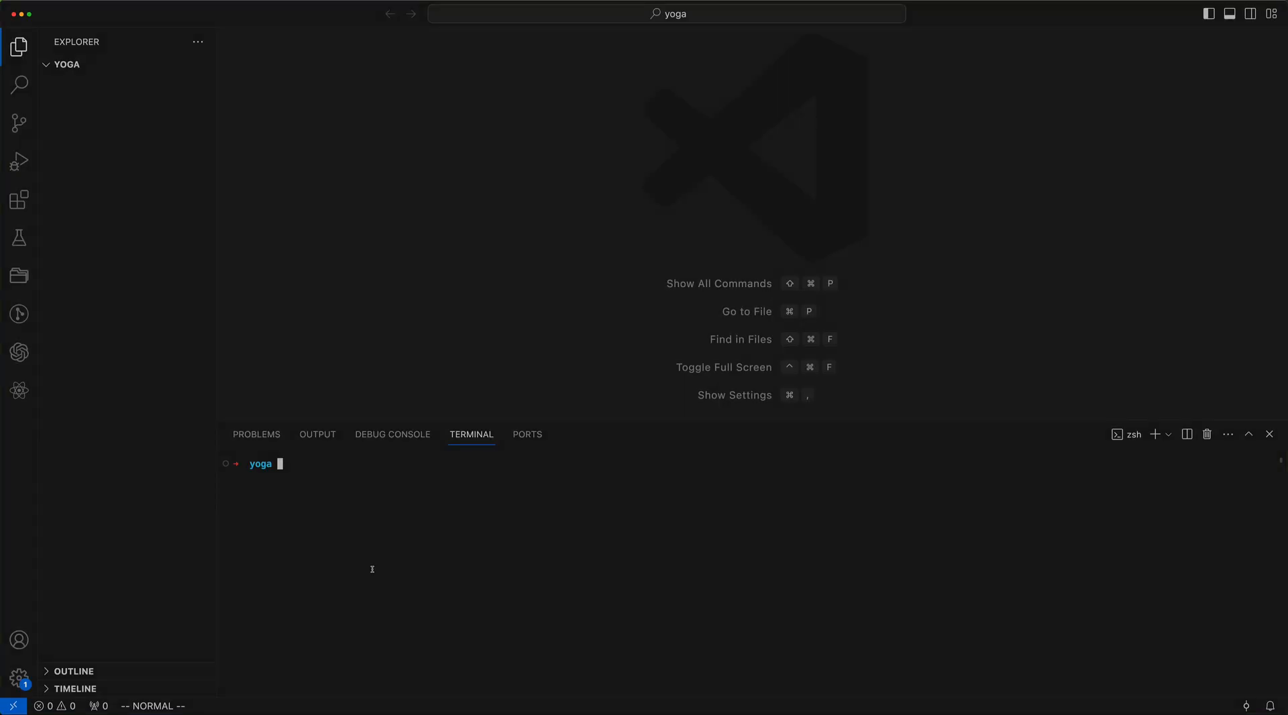
Step: Create and activate a 'venv' virtual environment, then create an empty app.py with touch
{"action": "type", "text": "python -m venv venv"}
{"action": "type", "text": "s"}
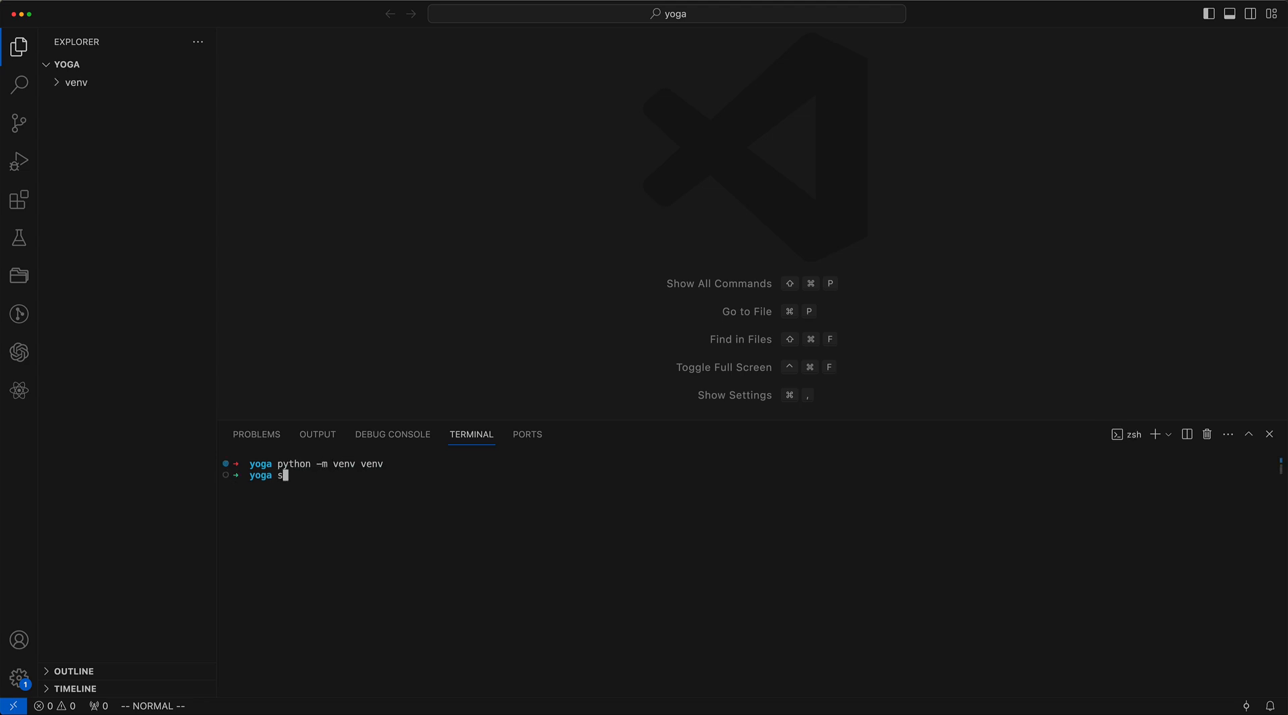
{"action": "type", "text": "ource venv"}
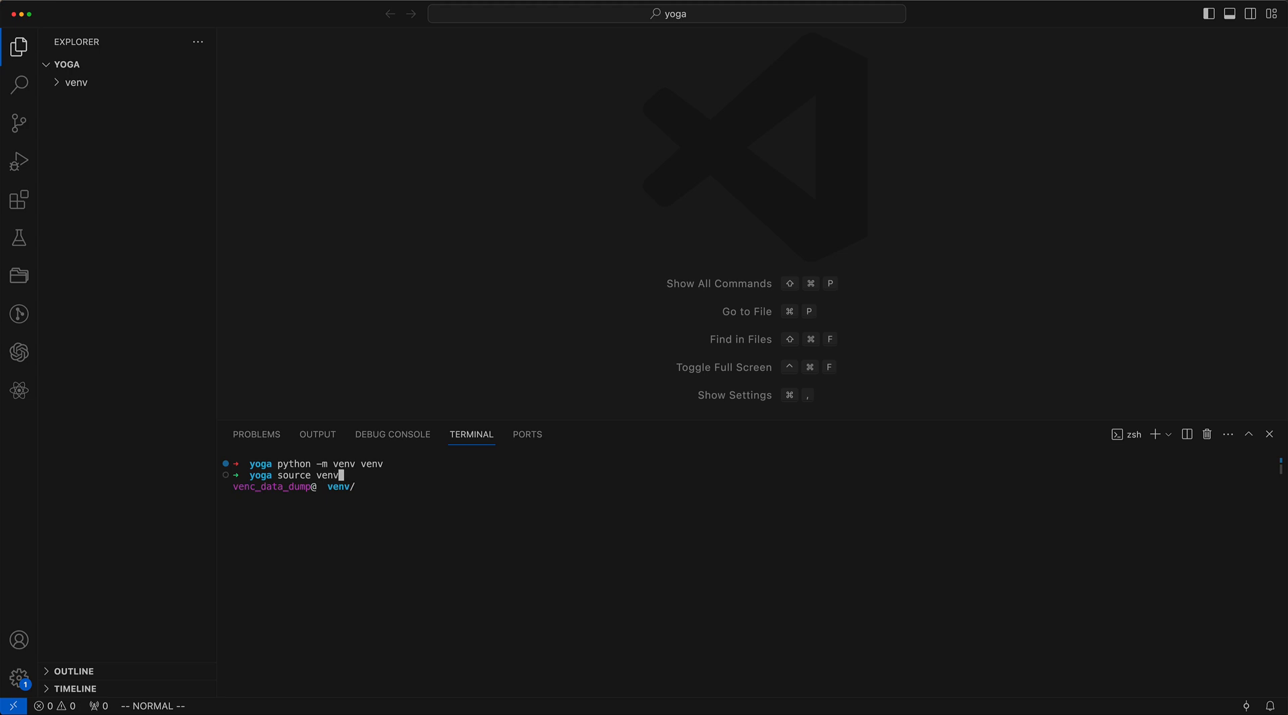
{"action": "key", "text": "Enter"}
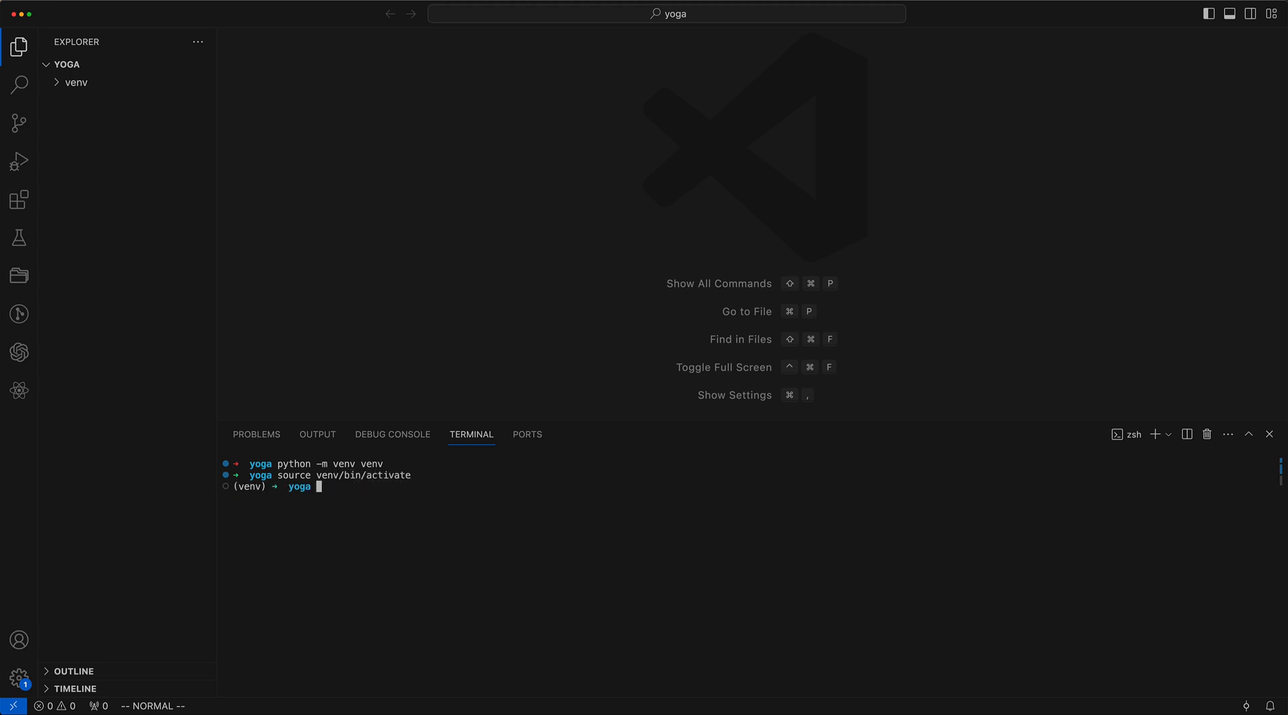
{"action": "type", "text": "touc"}
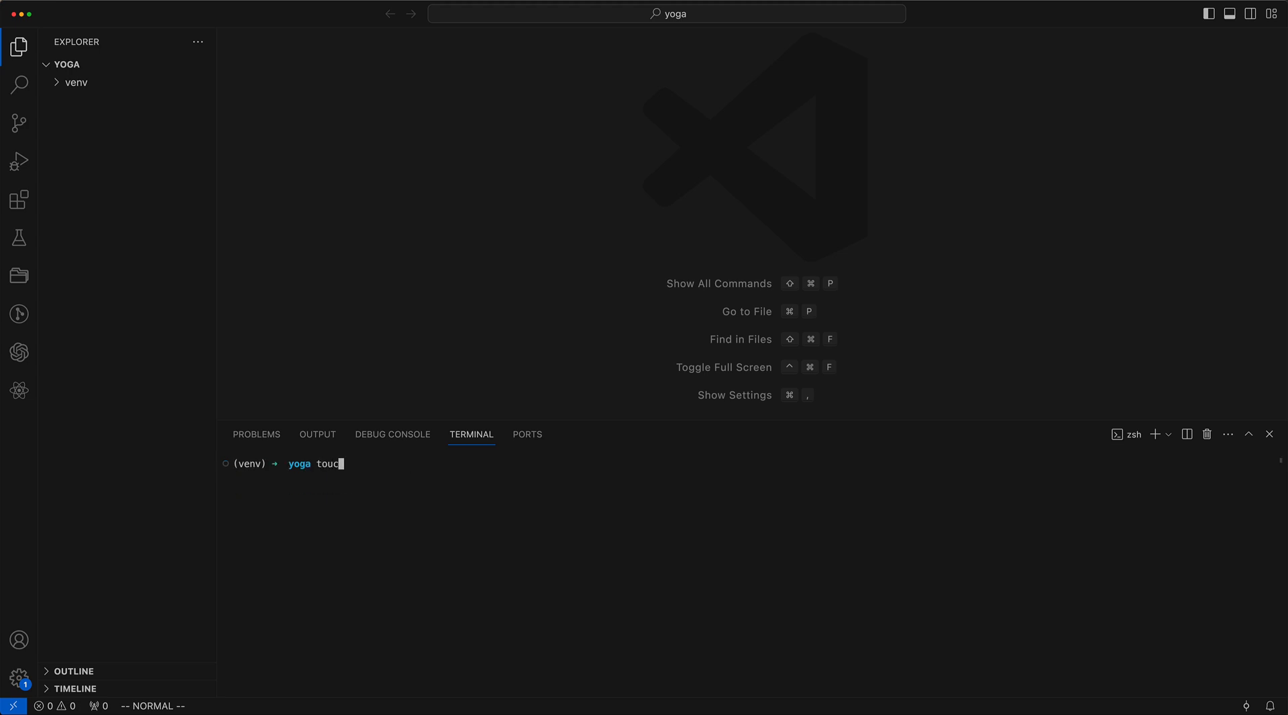
{"action": "key", "text": "Enter"}
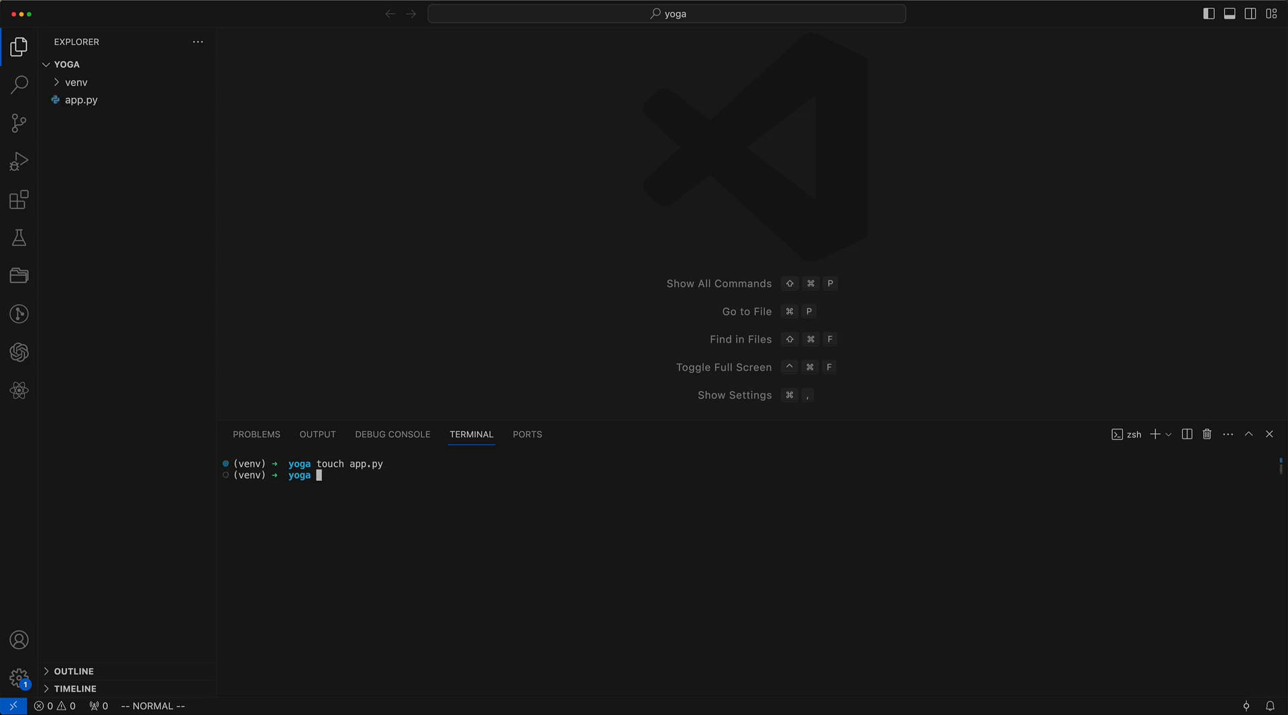
Step: Open app.py and pip install opencv-python, openai and requests into the venv
{"action": "left_click", "coordinate": [80, 100]}
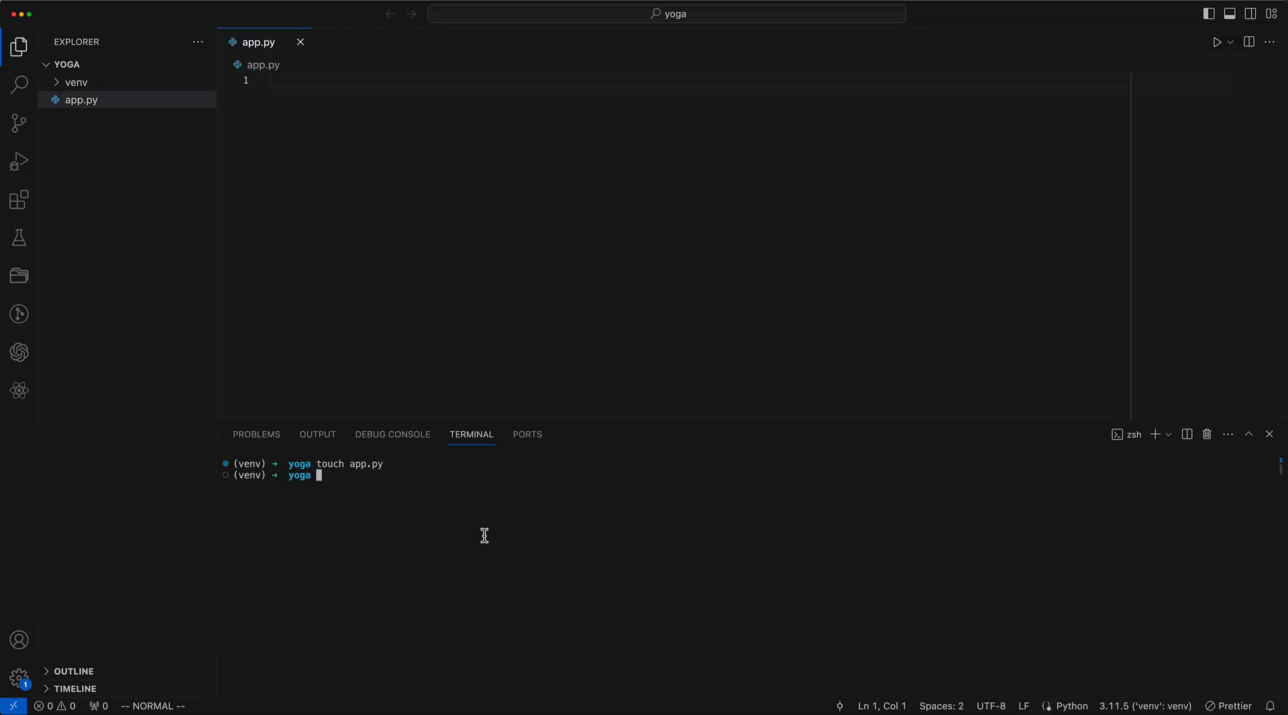
{"action": "type", "text": "pip ins"}
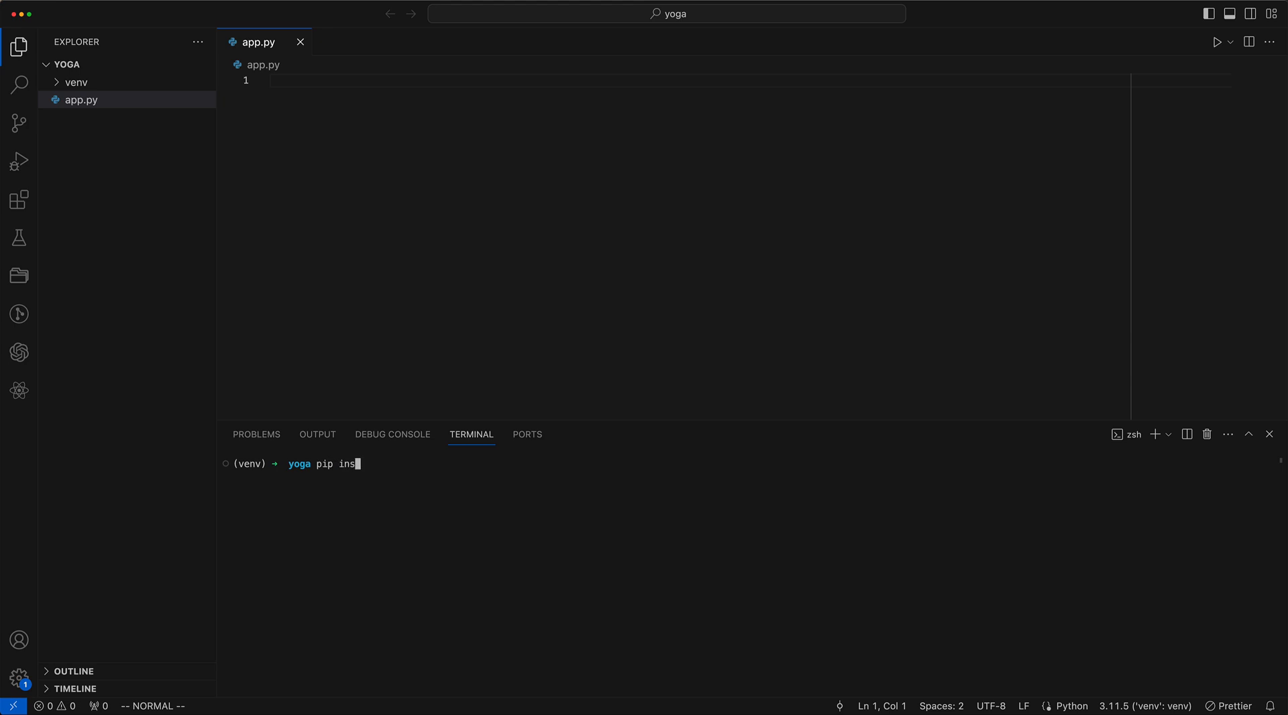
{"action": "type", "text": "tall opencv-pyt"}
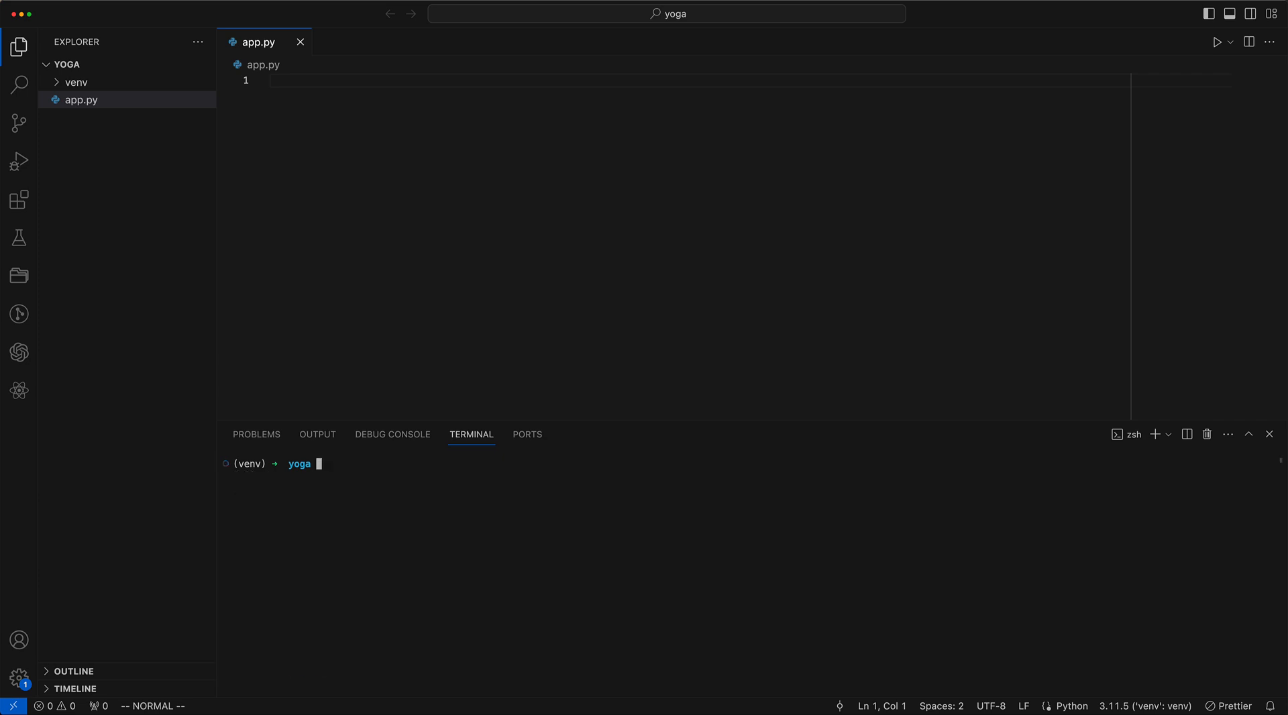
{"action": "type", "text": "pip install"}
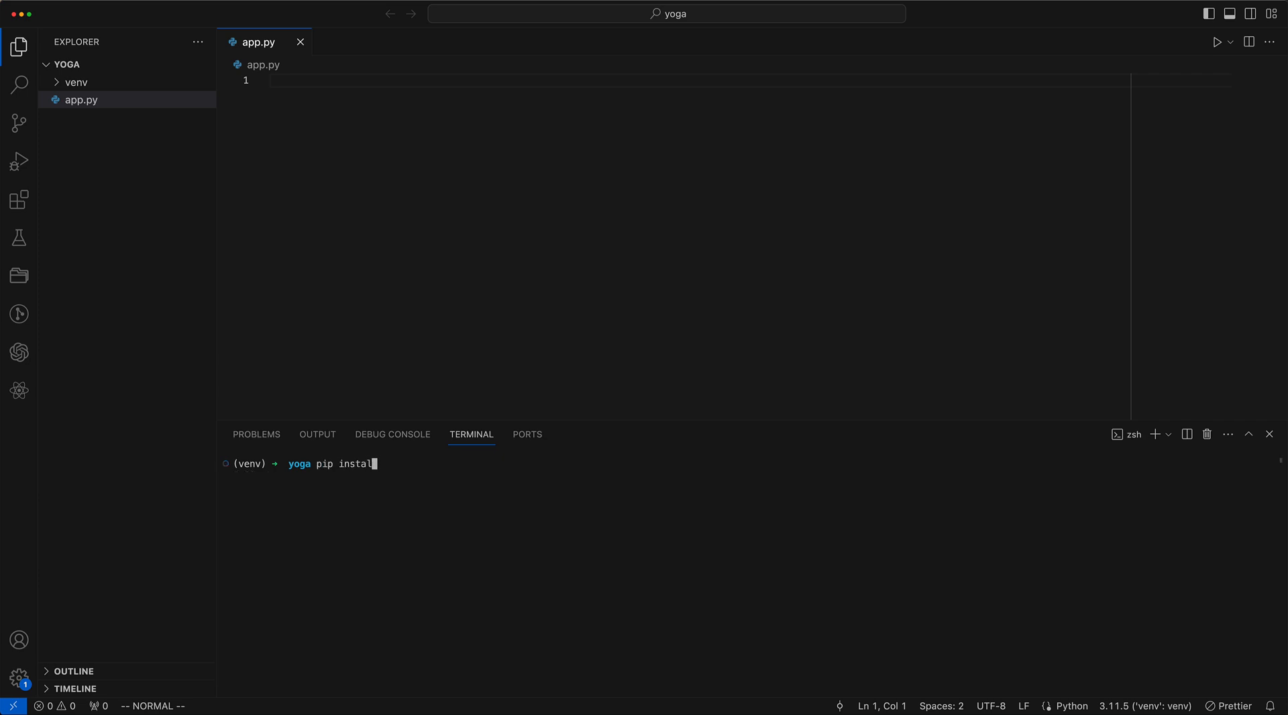
{"action": "key", "text": "Enter"}
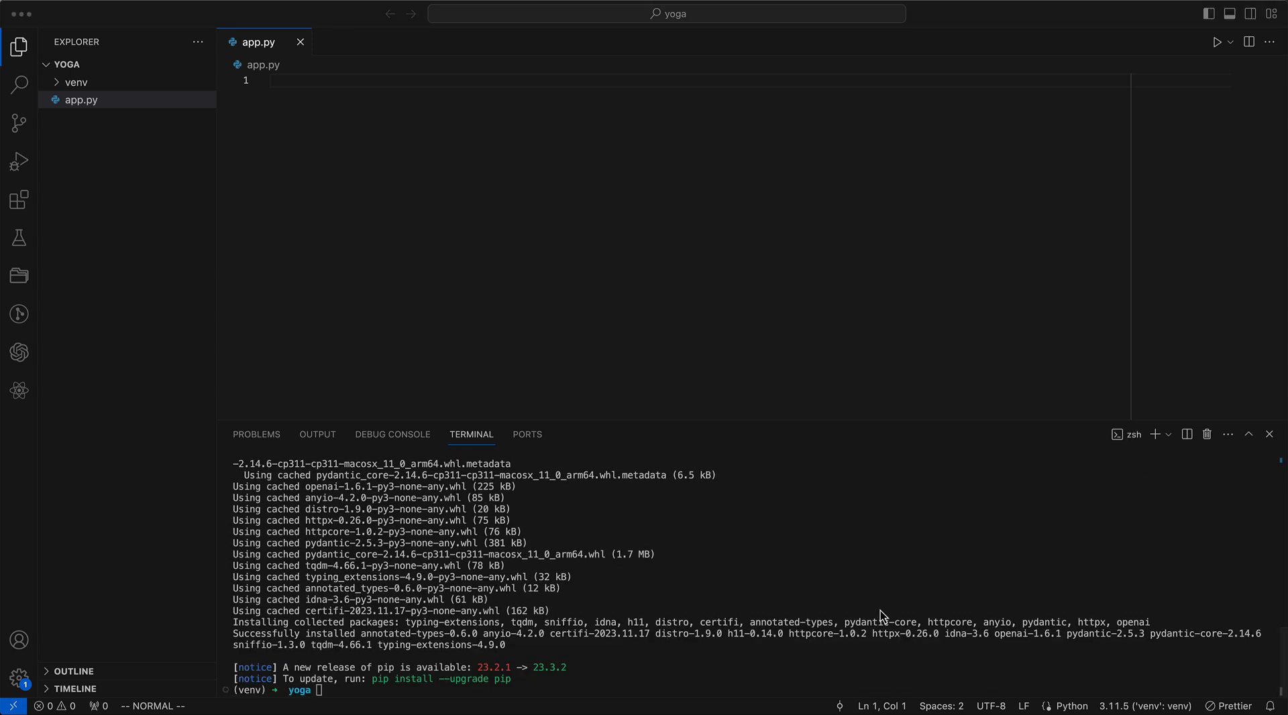
{"action": "type", "text": "pip insta"}
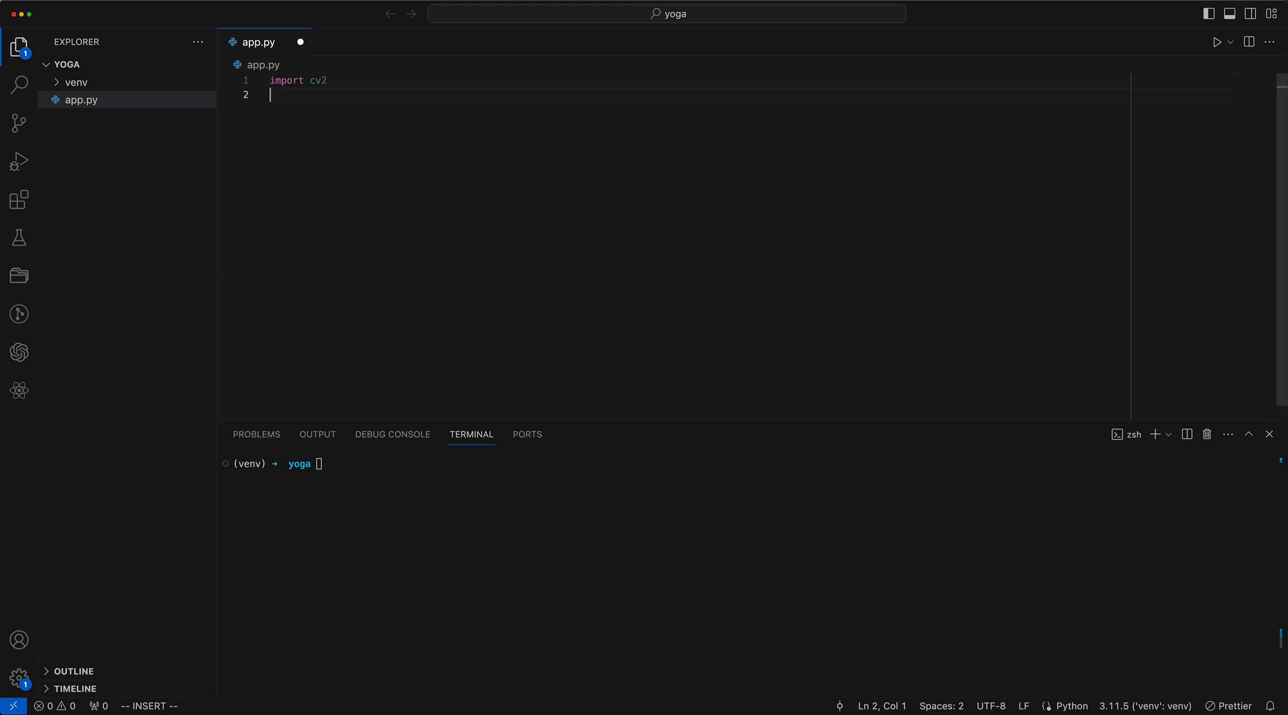
Step: Add base64 and requests imports plus comments 'Load video', 'Convert video into its frames', 'Send frames to OpenAI'
{"action": "type", "text": "import base64"}
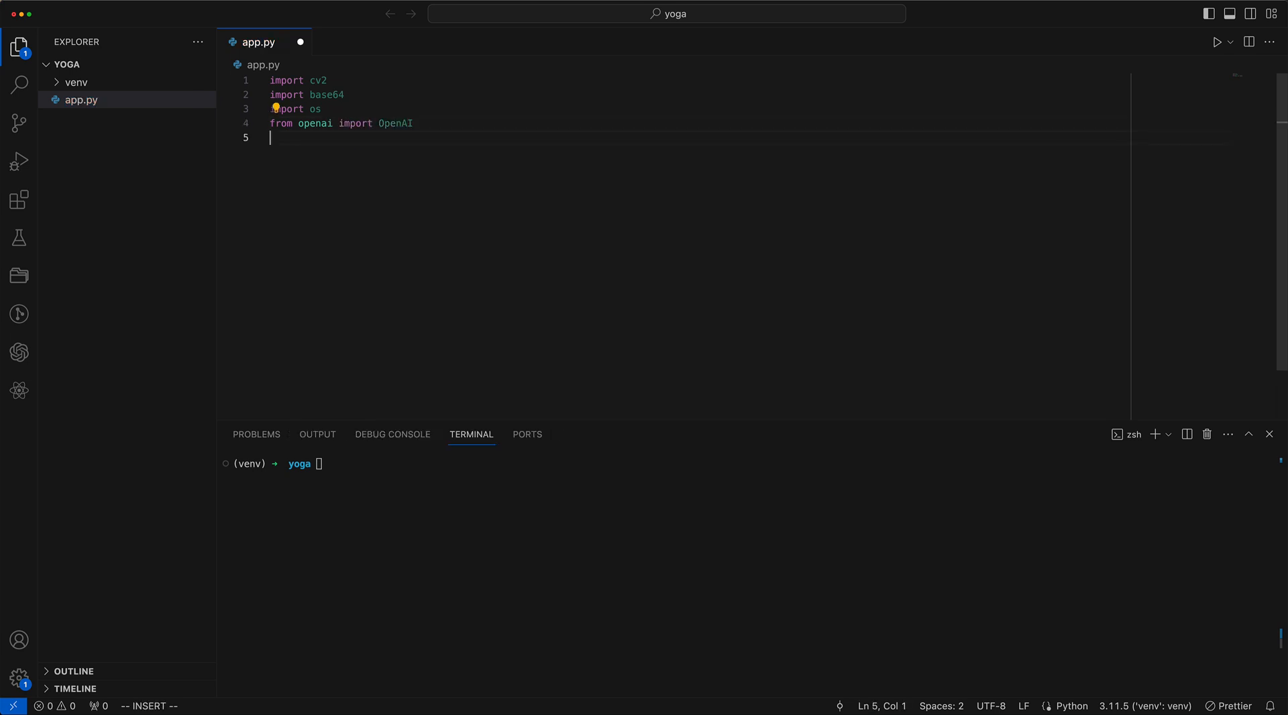
{"action": "type", "text": "import requests"}
{"action": "type", "text": "#"}
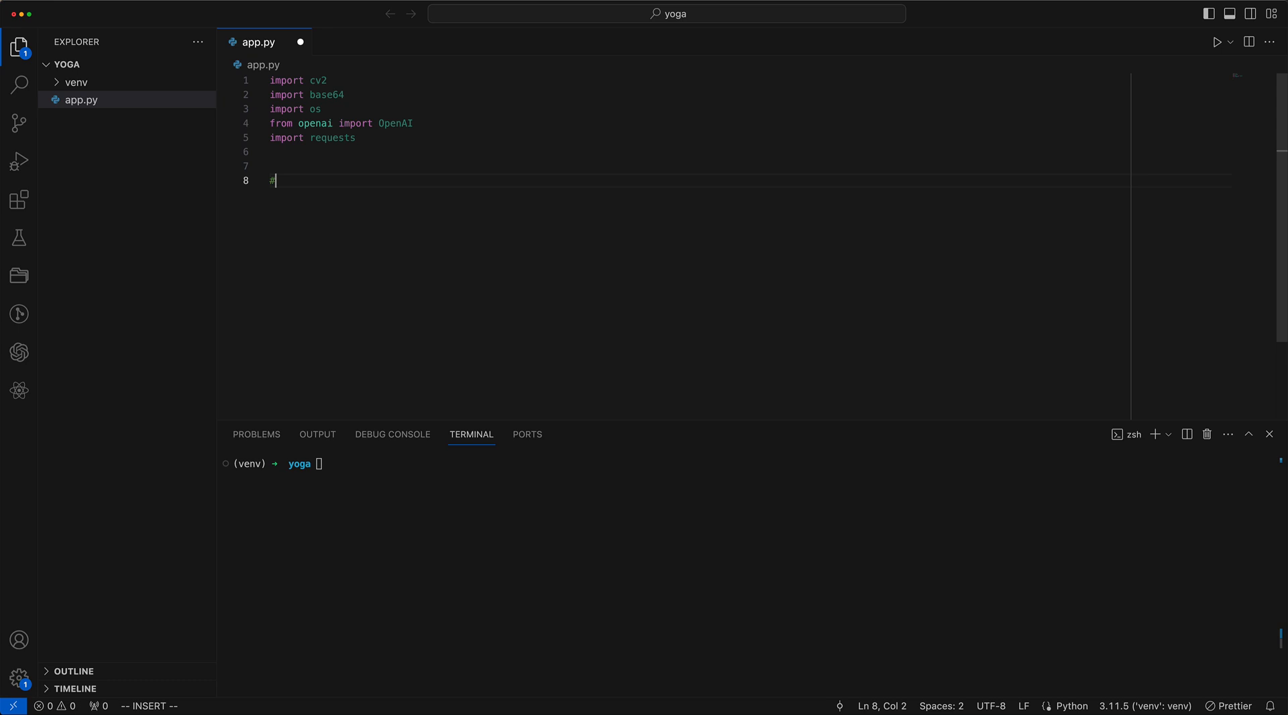
{"action": "type", "text": "Load"}
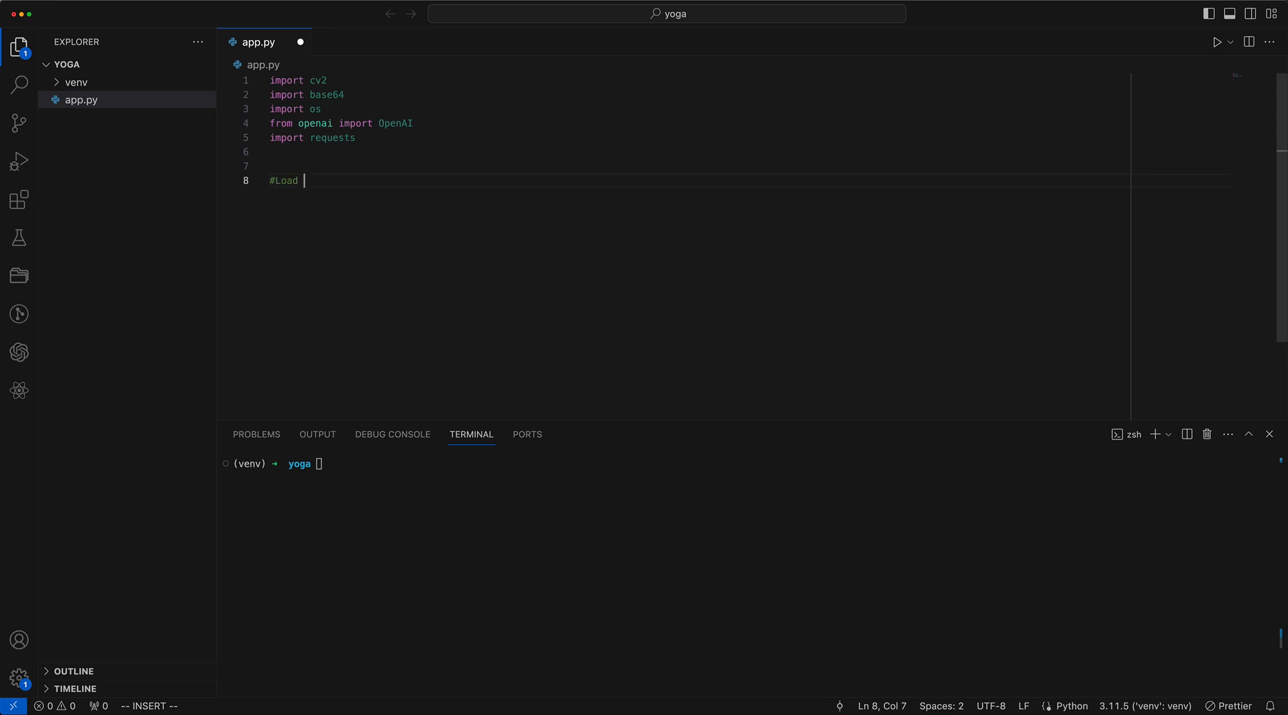
{"action": "type", "text": "video"}
{"action": "type", "text": "#"}
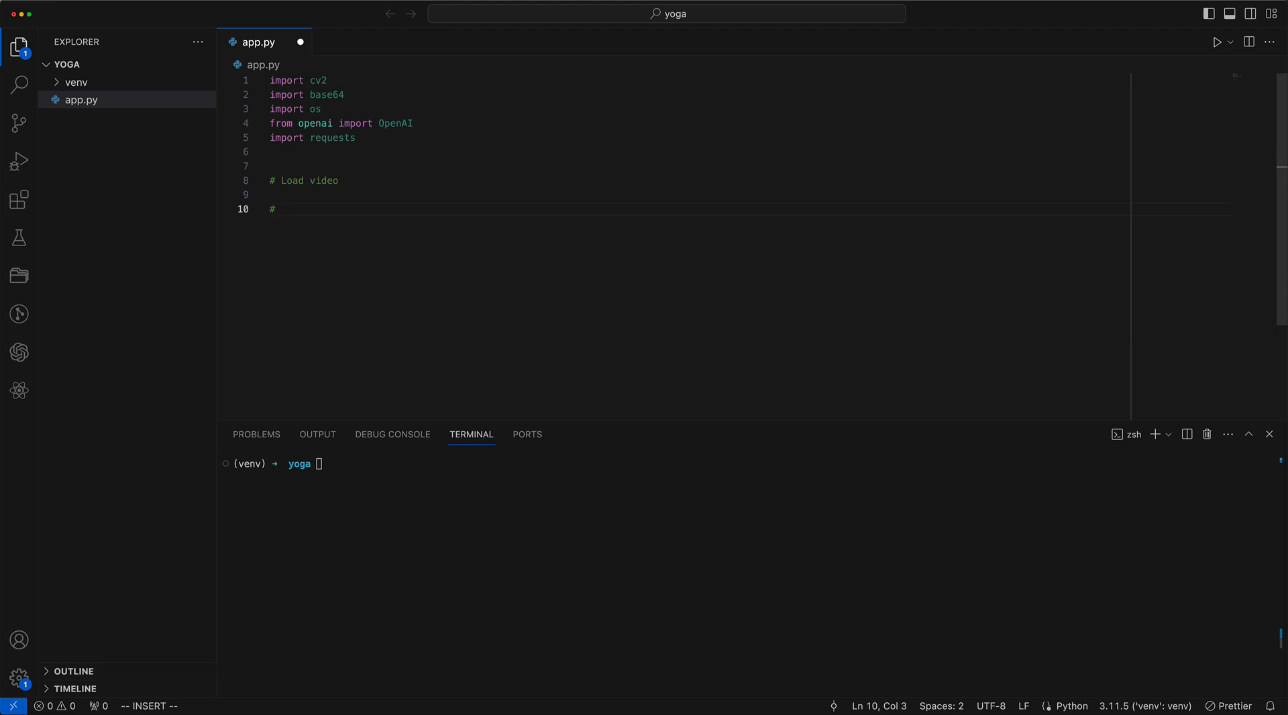
{"action": "type", "text": "Convert video"}
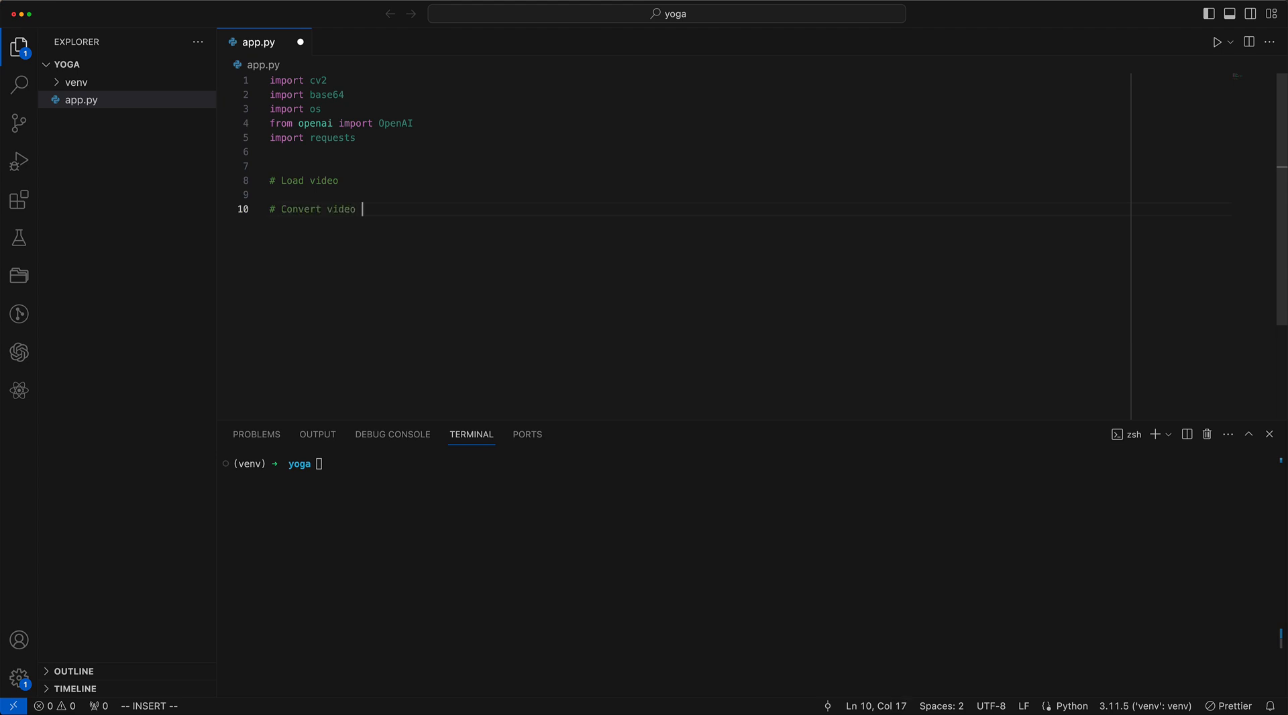
{"action": "type", "text": "into its frames"}
{"action": "type", "text": "# S"}
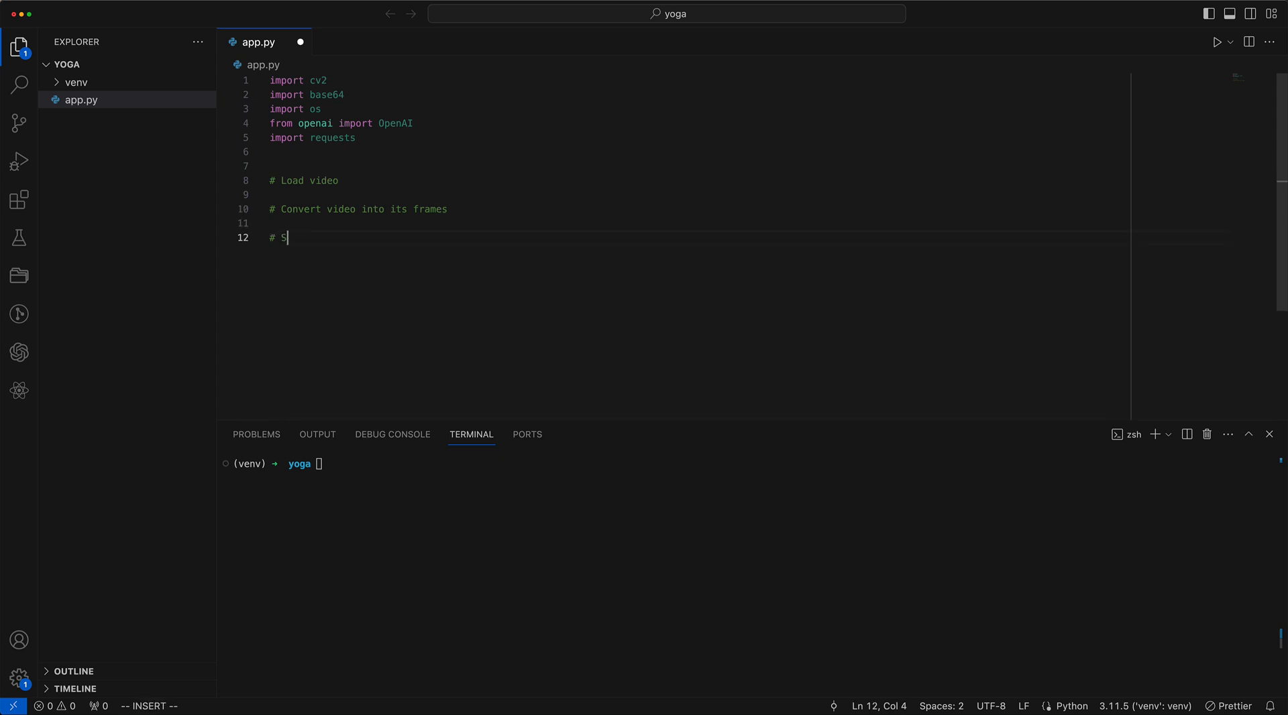
{"action": "type", "text": "end frames to OpenAI"}
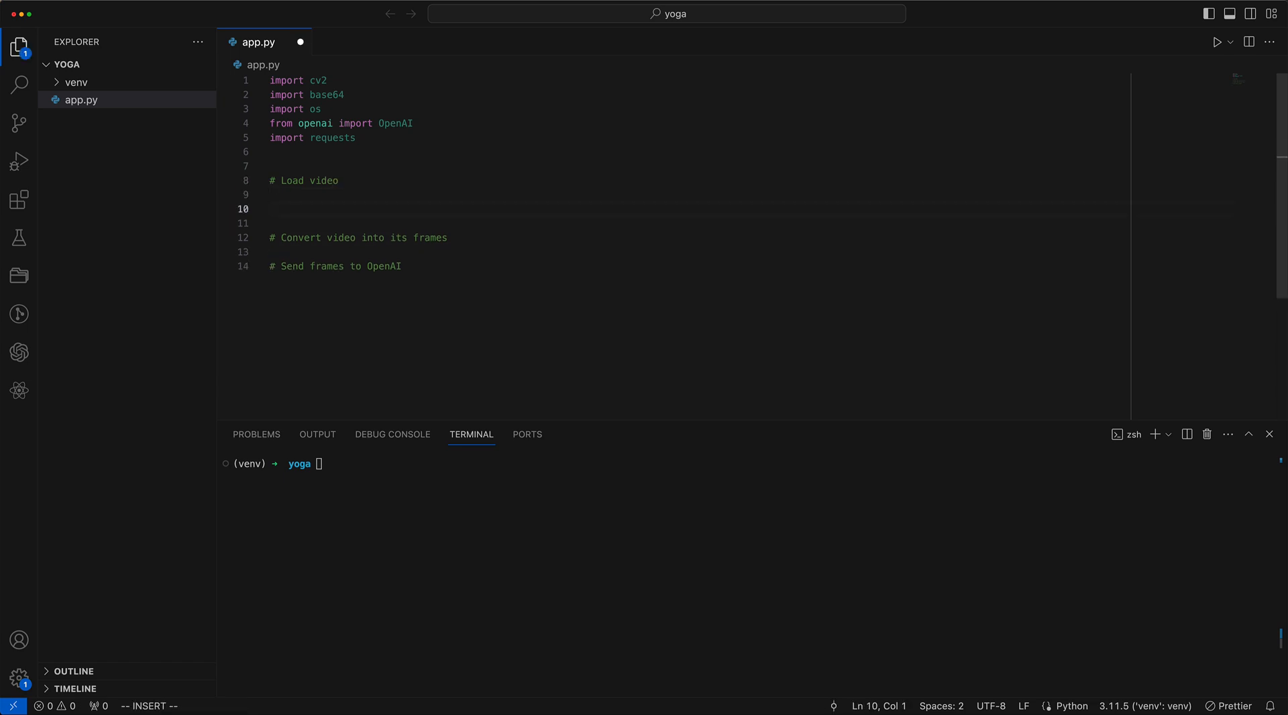
Step: Add video = cv2.VideoCapture("yoga.mp4"), preview yoga.mp4, and return to app.py
{"action": "type", "text": "video ="}
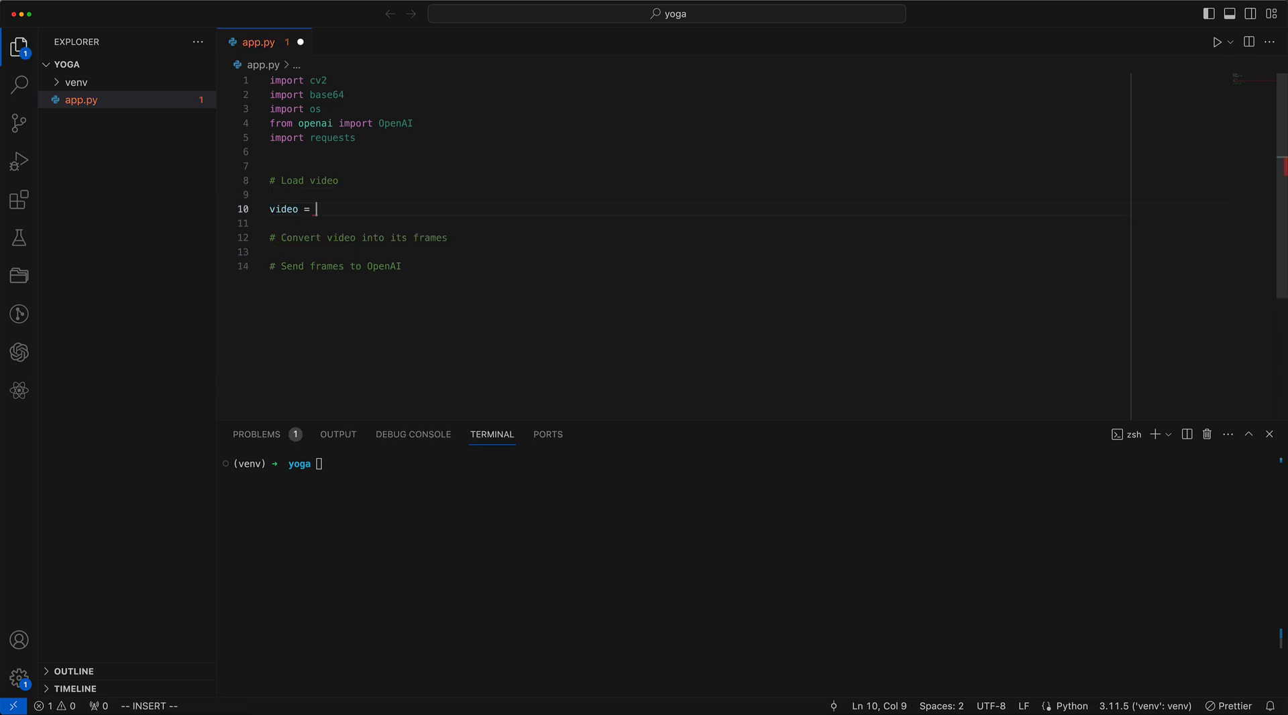
{"action": "type", "text": "cv2.VideoCapture(\"yog"}
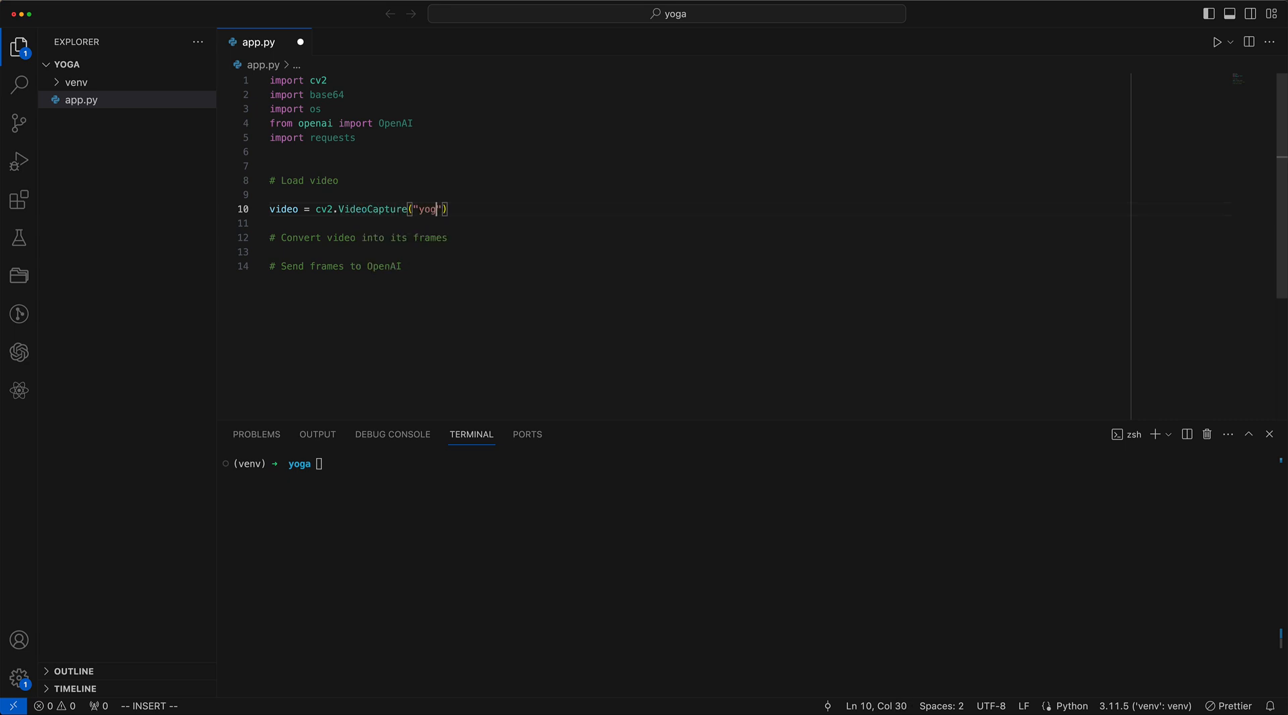
{"action": "type", "text": "a.mp4"}
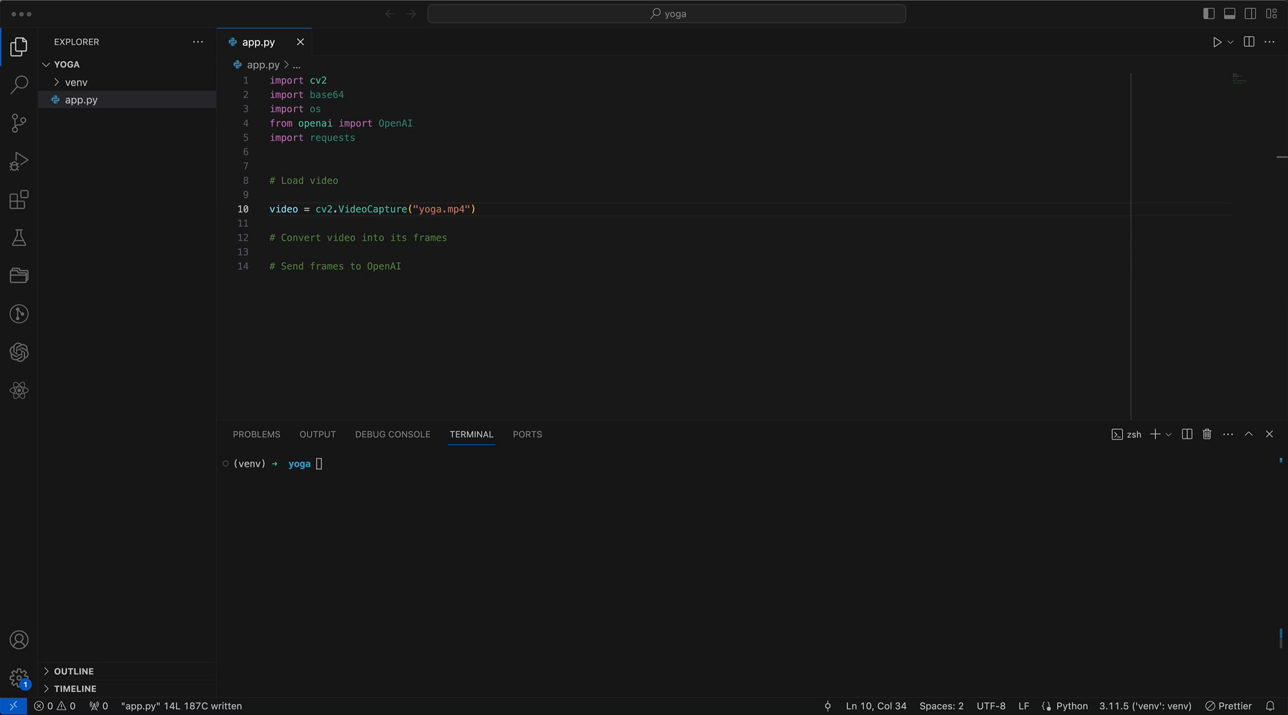
{"action": "left_click", "coordinate": [88, 117]}
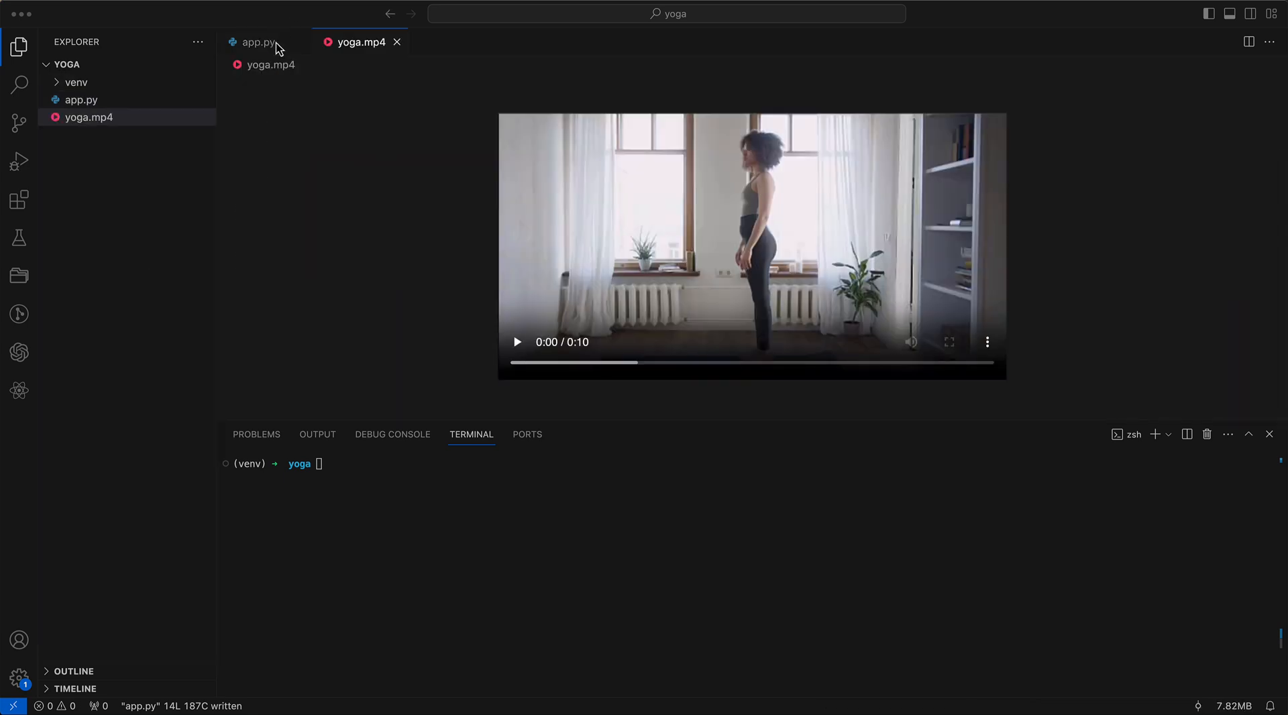
{"action": "left_click", "coordinate": [258, 42]}
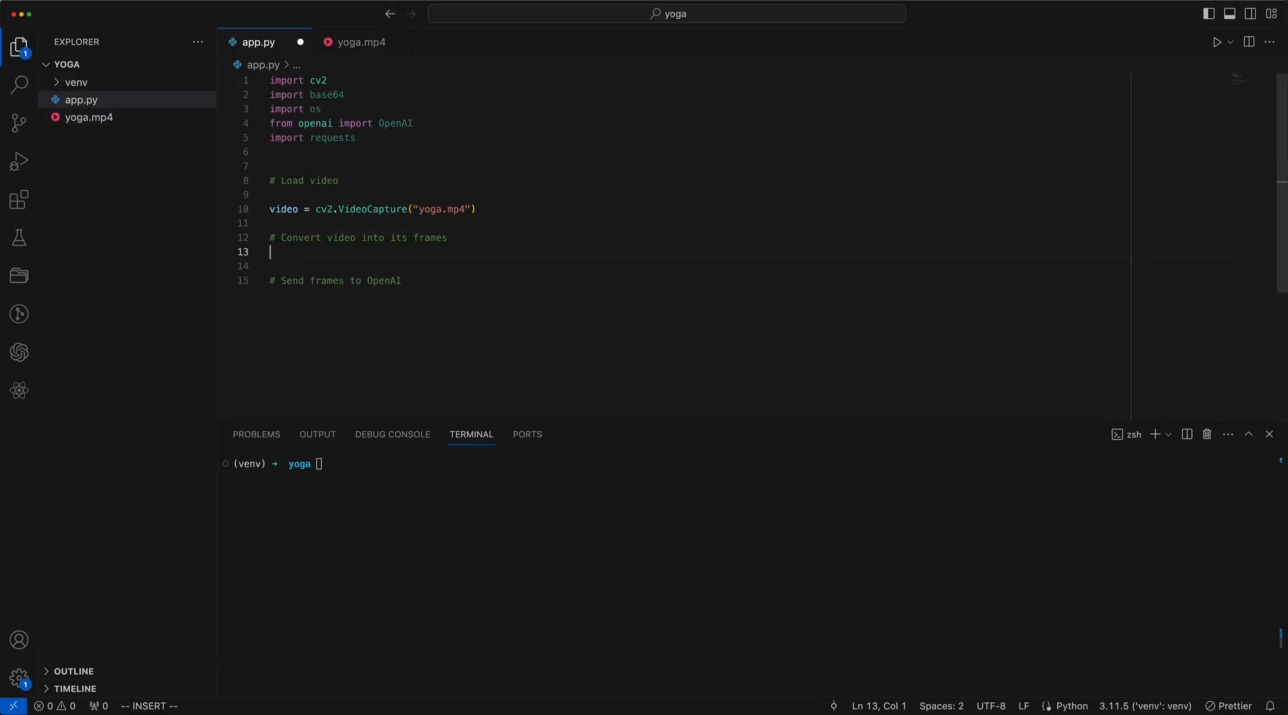
Step: Create an empty base64Frames list and a while video.isOpened() loop reading success, frame
{"action": "type", "text": "base"}
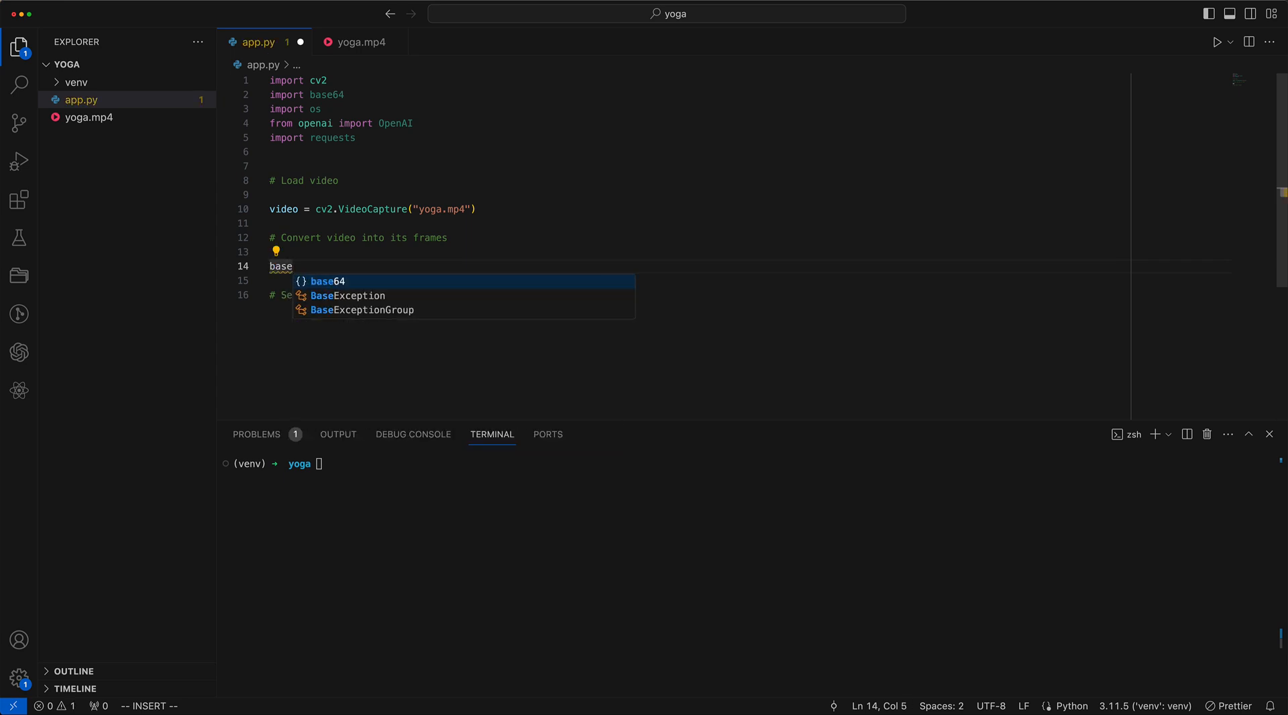
{"action": "type", "text": "64Frames ="}
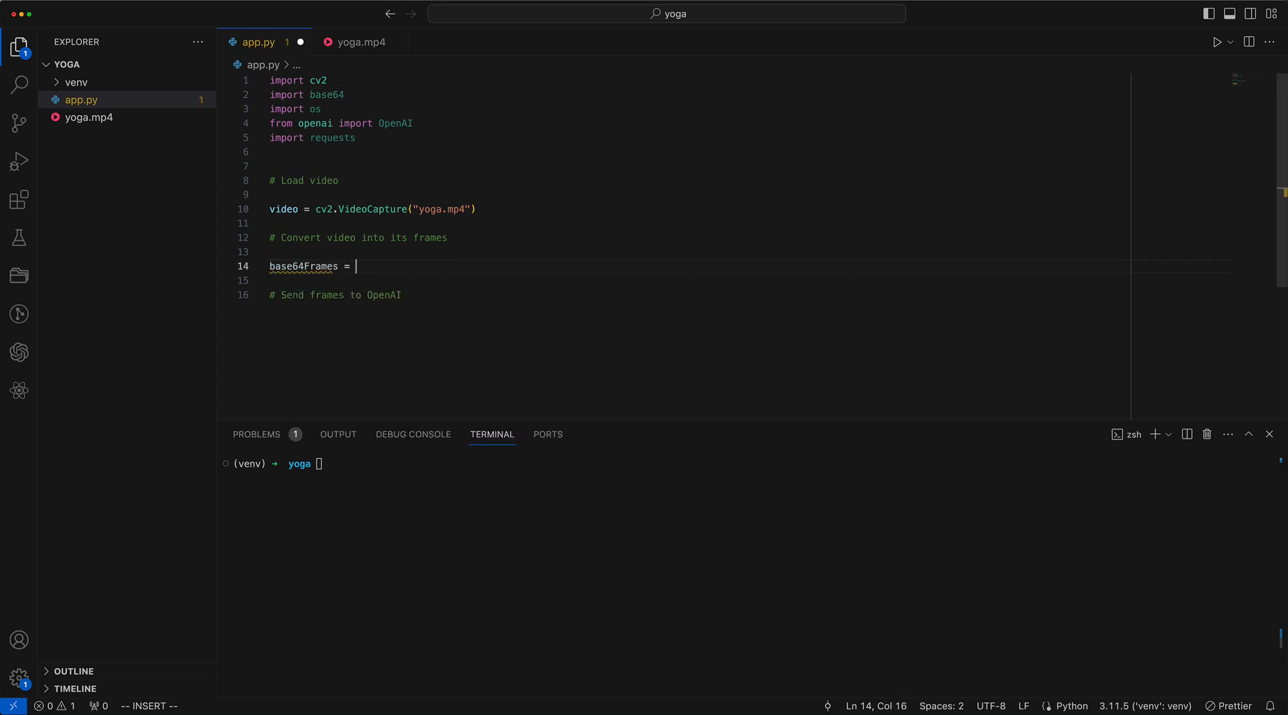
{"action": "type", "text": "[]"}
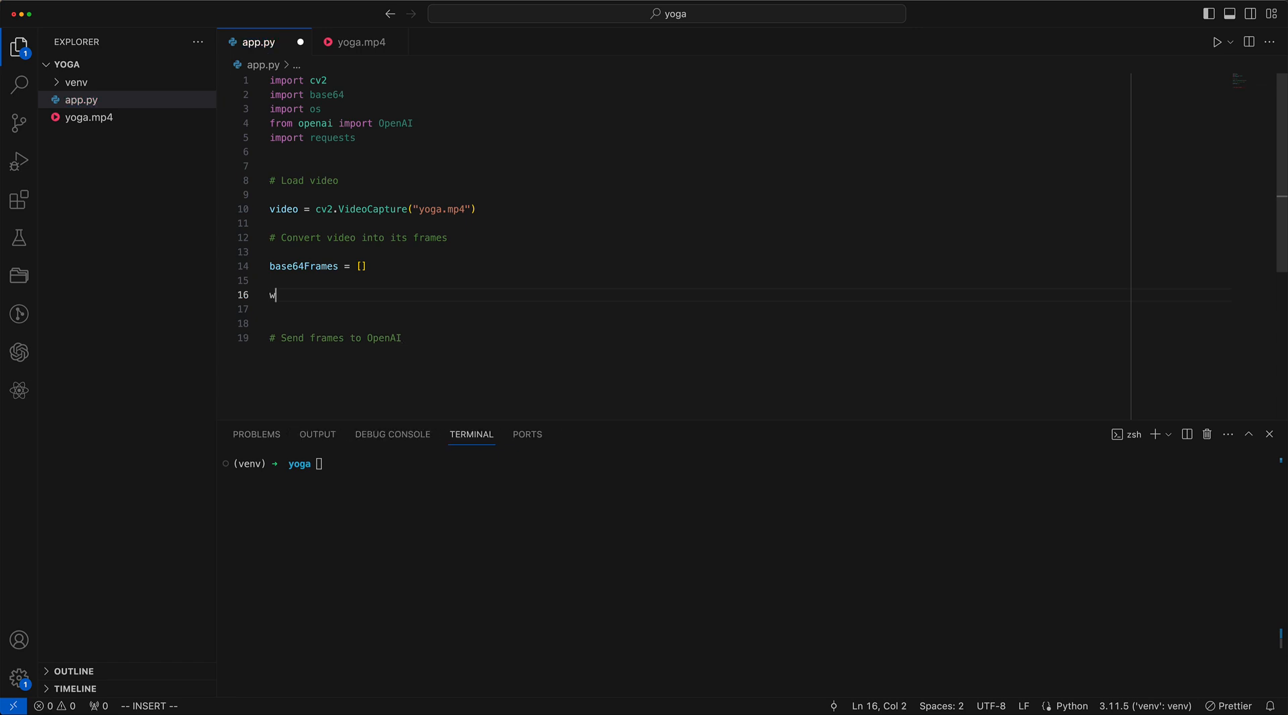
{"action": "type", "text": "hile video.isOpened():"}
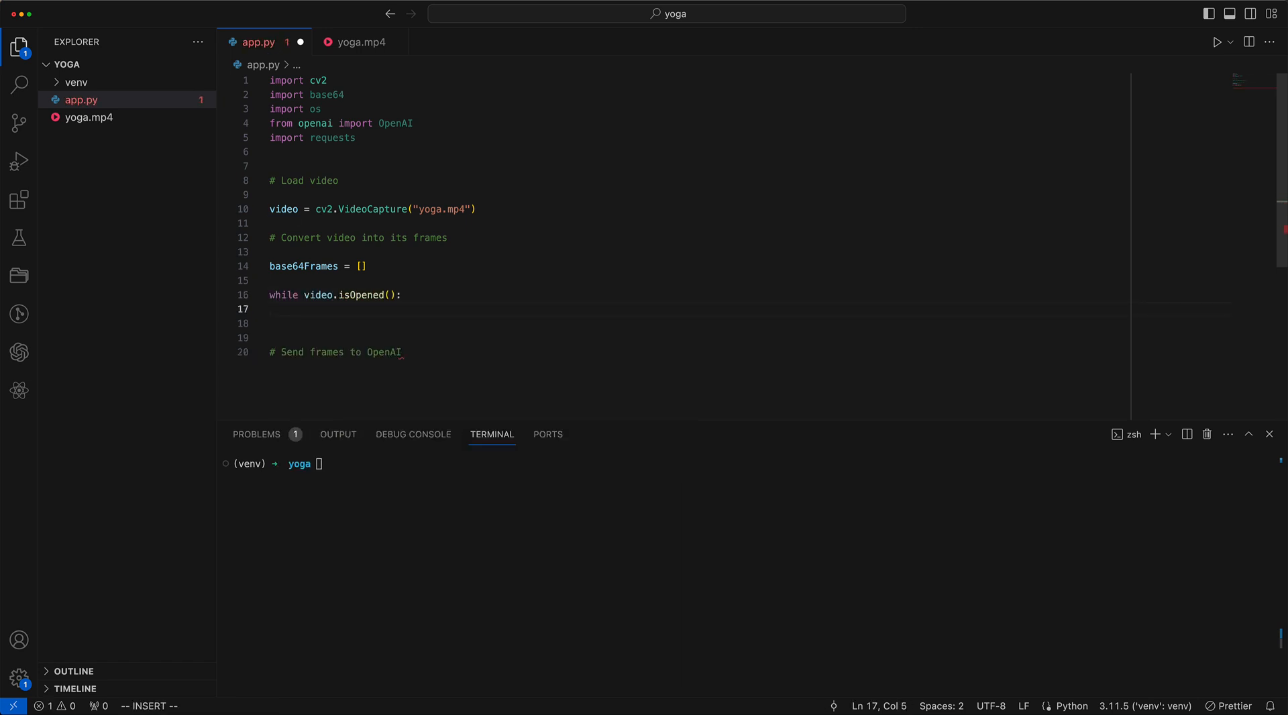
{"action": "type", "text": "success, frame"}
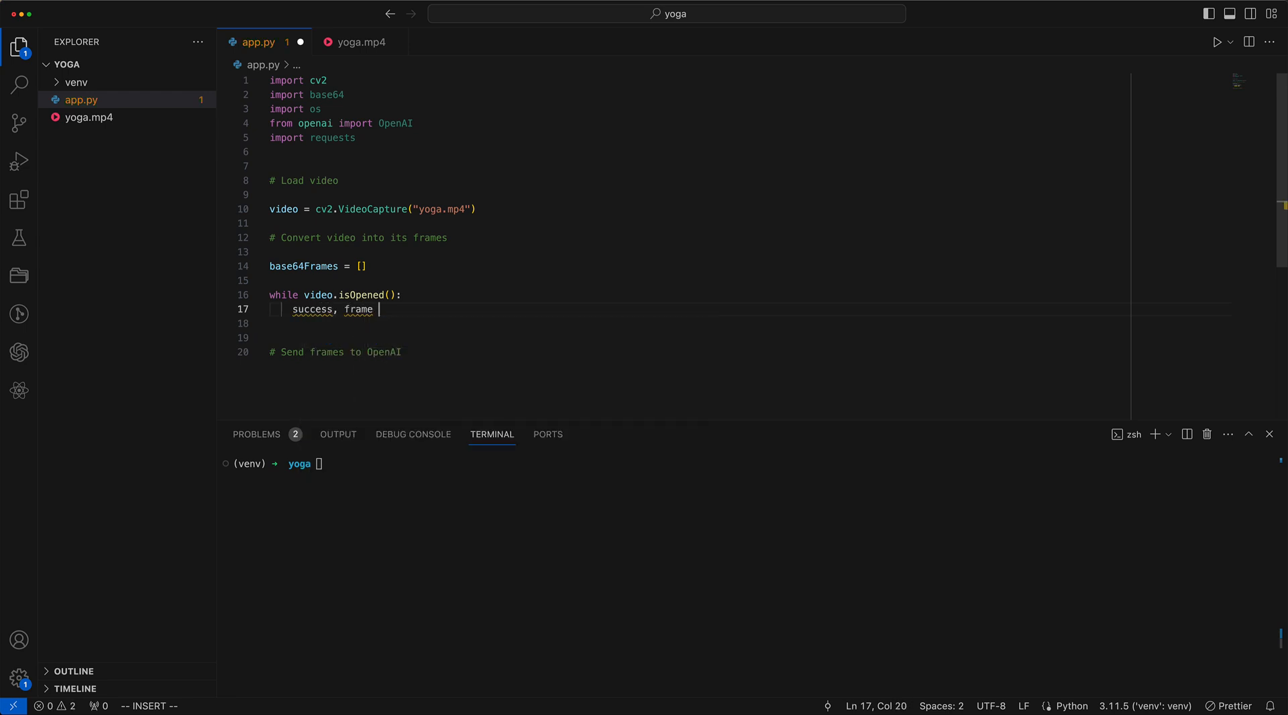
{"action": "type", "text": "= video.read("}
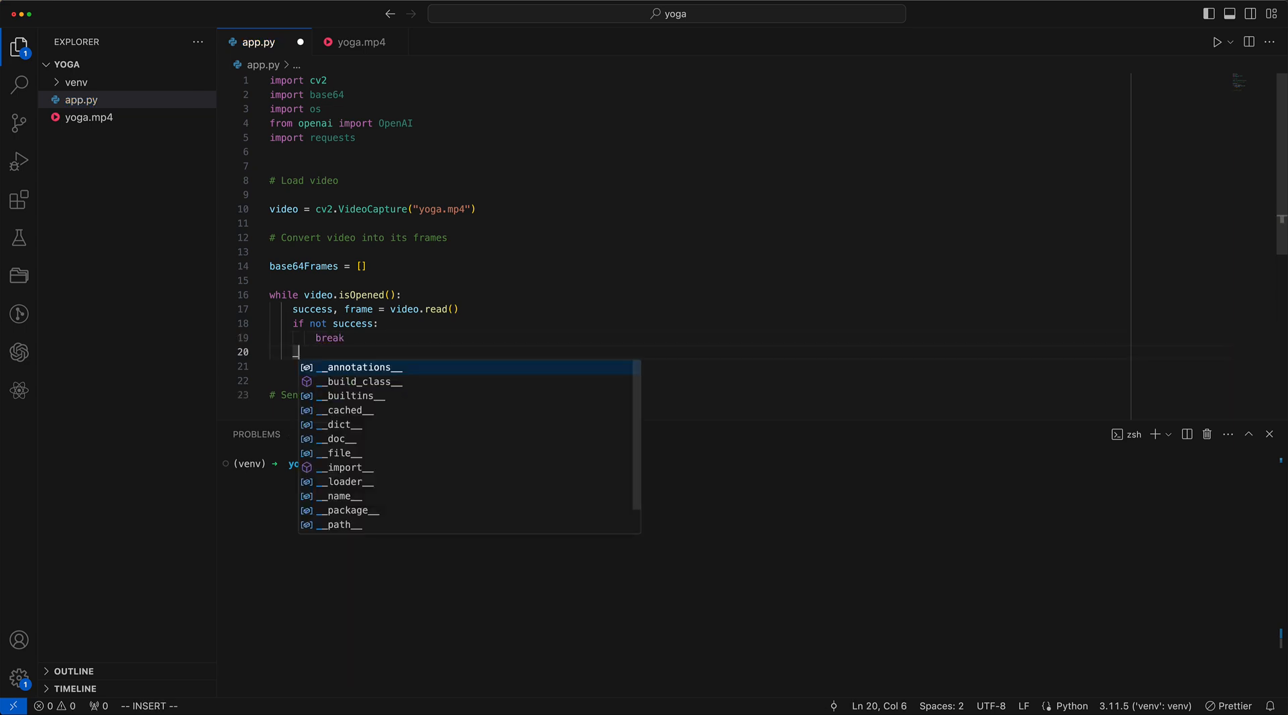
Step: Encode each frame to JPEG, append its base64 string to base64Frames, then call video.release()
{"action": "type", "text": "_, buffer = cv2"}
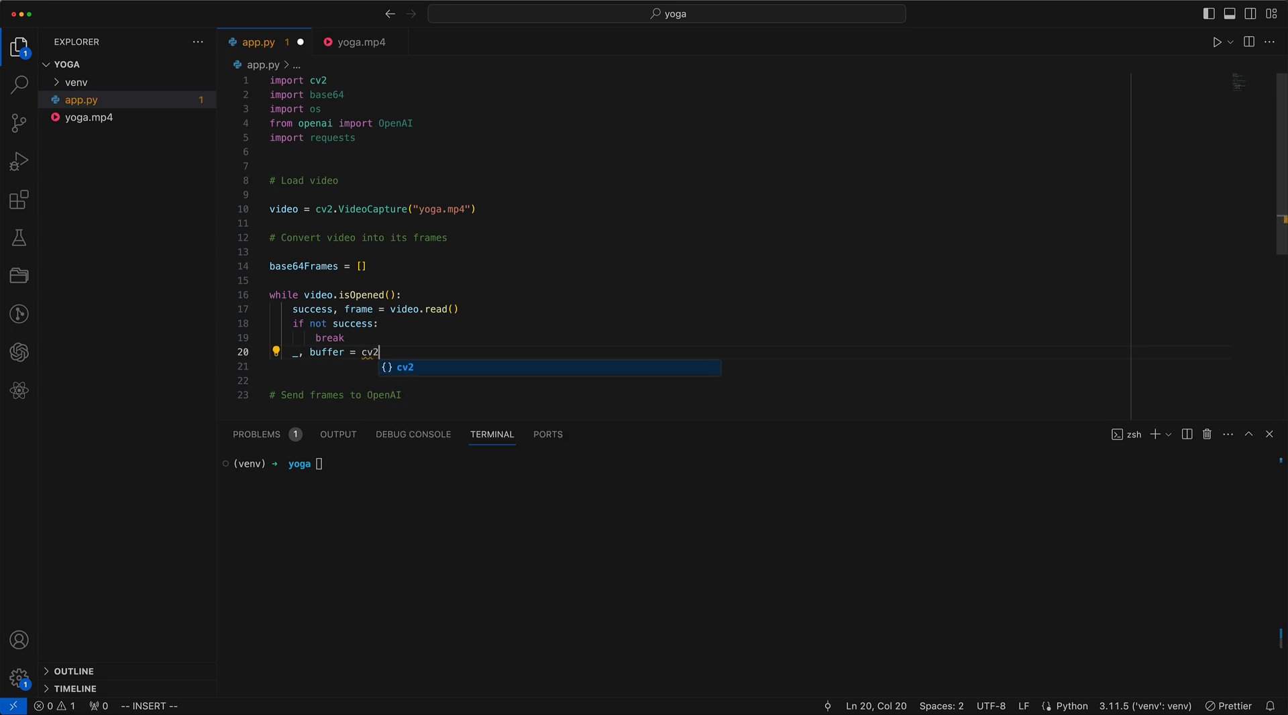
{"action": "type", "text": ".imencode(\"\")"}
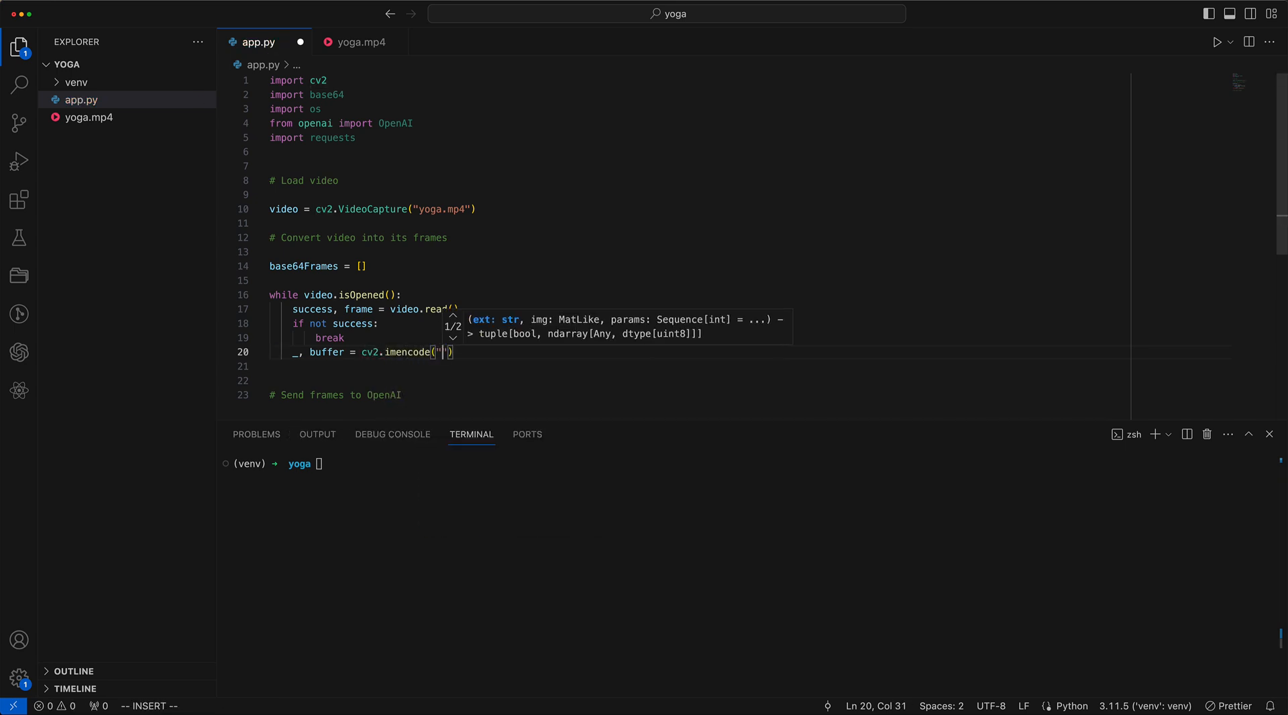
{"action": "type", "text": ".jpg\", frame"}
{"action": "type", "text": "base64Frames.append"}
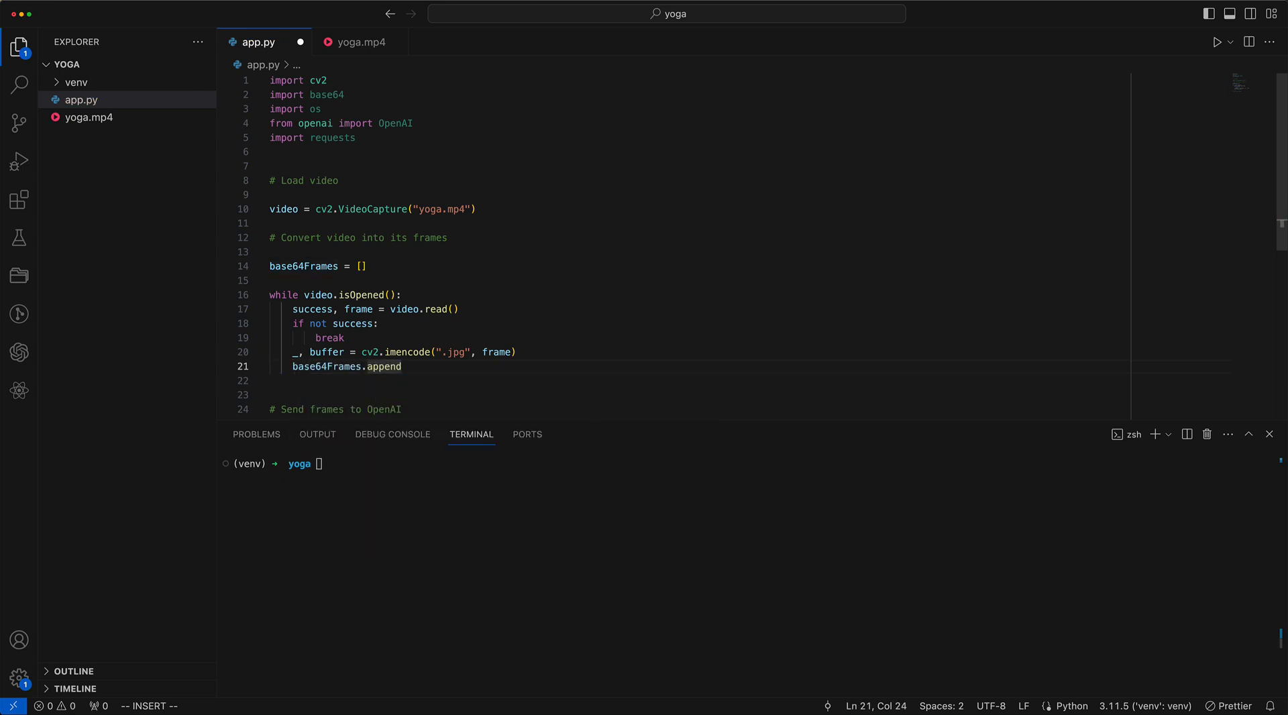
{"action": "type", "text": "(base64.b64decode(buffer).decode(\"utf-8\""}
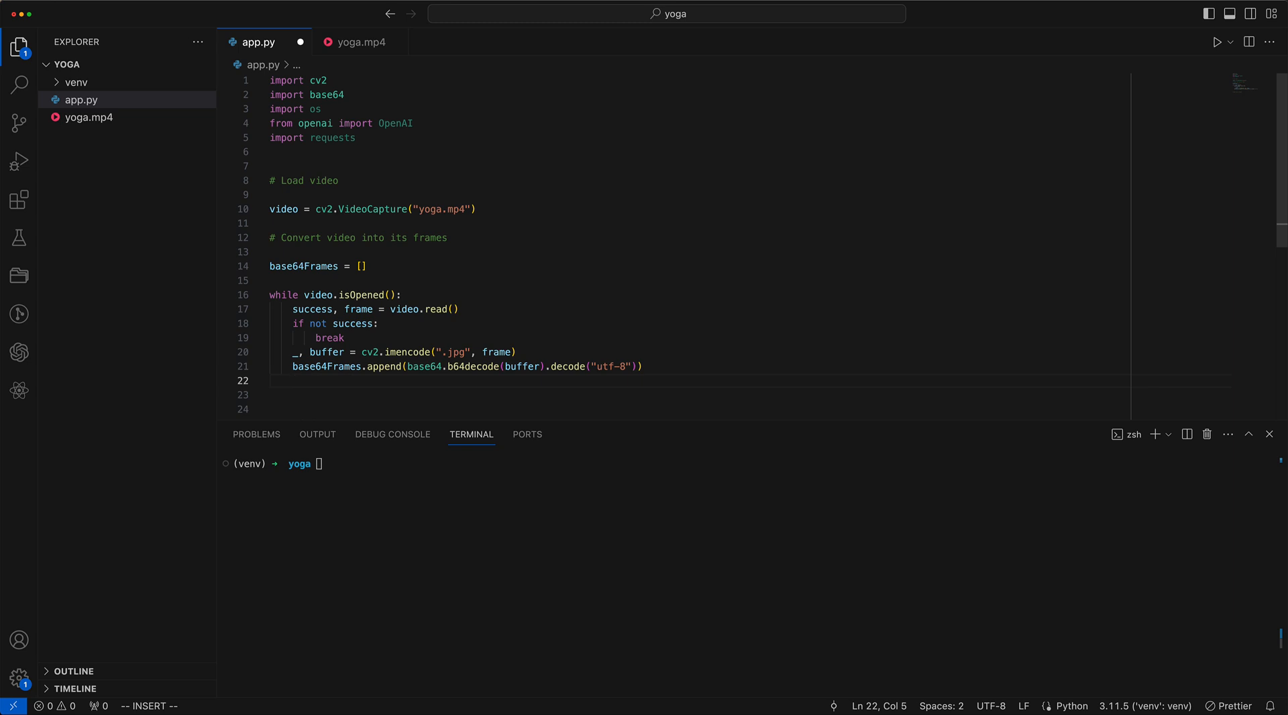
{"action": "type", "text": "video."}
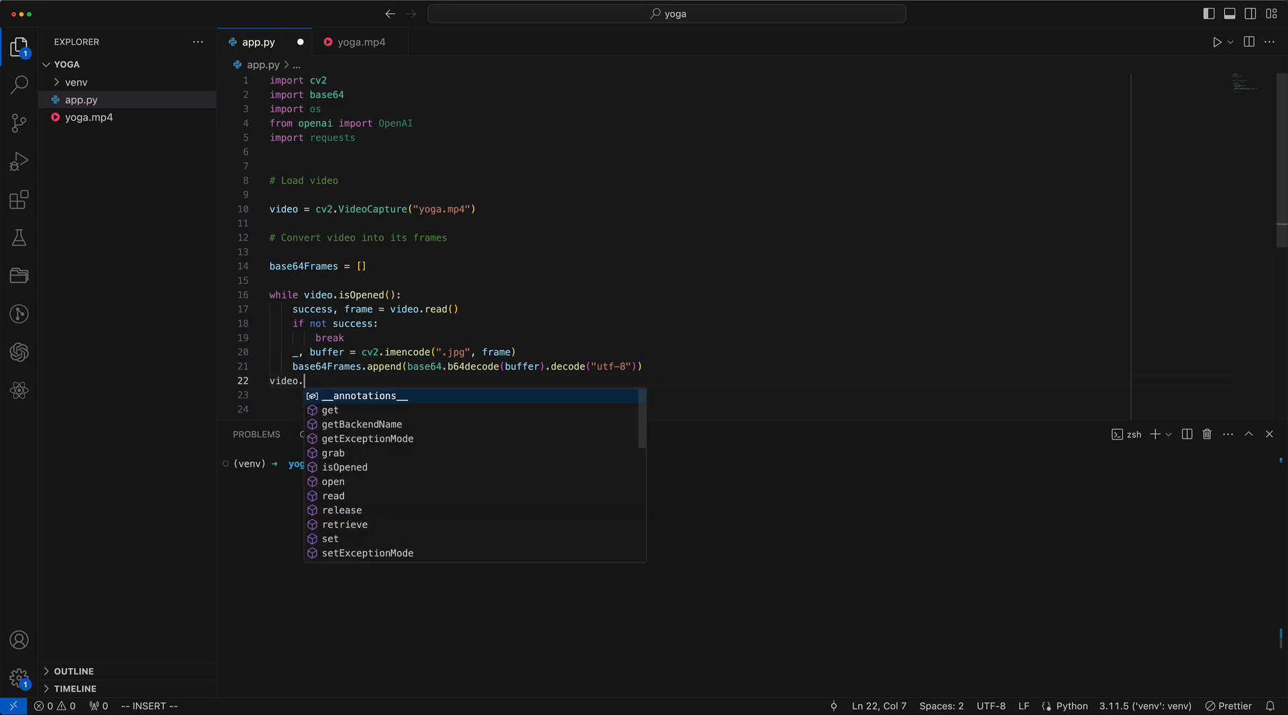
{"action": "type", "text": "release("}
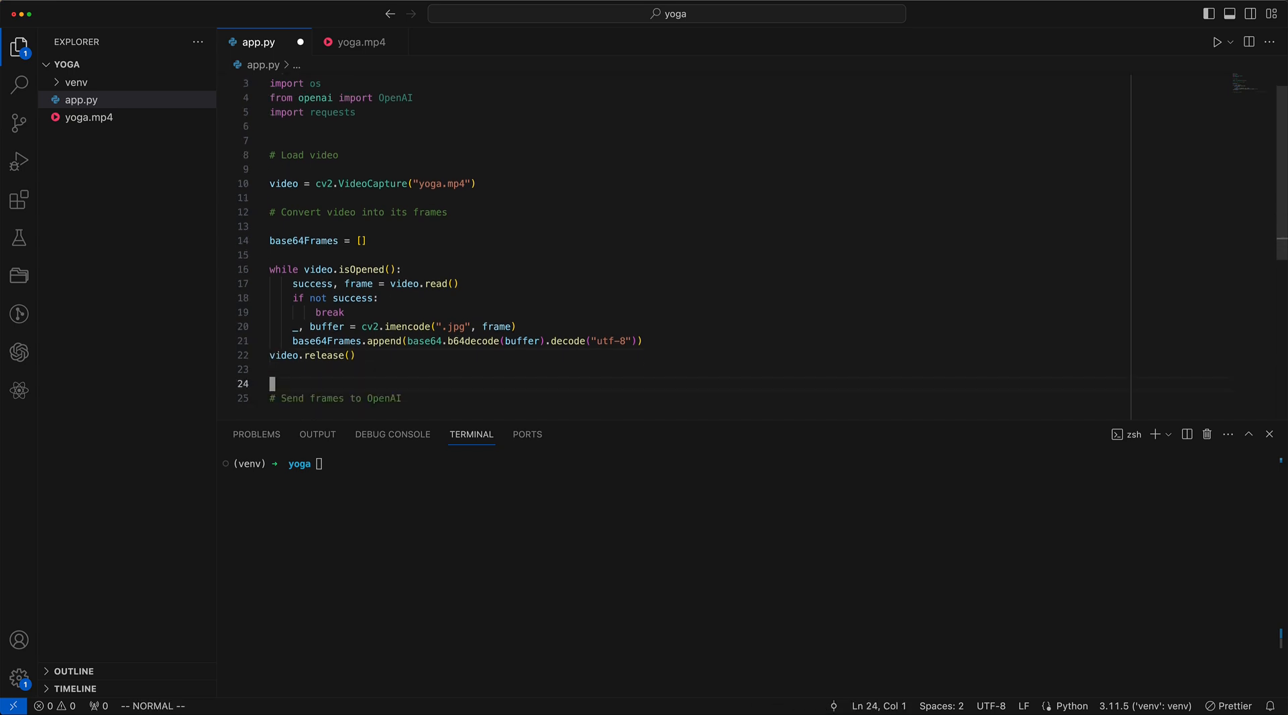
Step: Create client = OpenAI(api_key=os.environ["OPENAI_API_KEY"])
{"action": "type", "text": "client = OpenAI"}
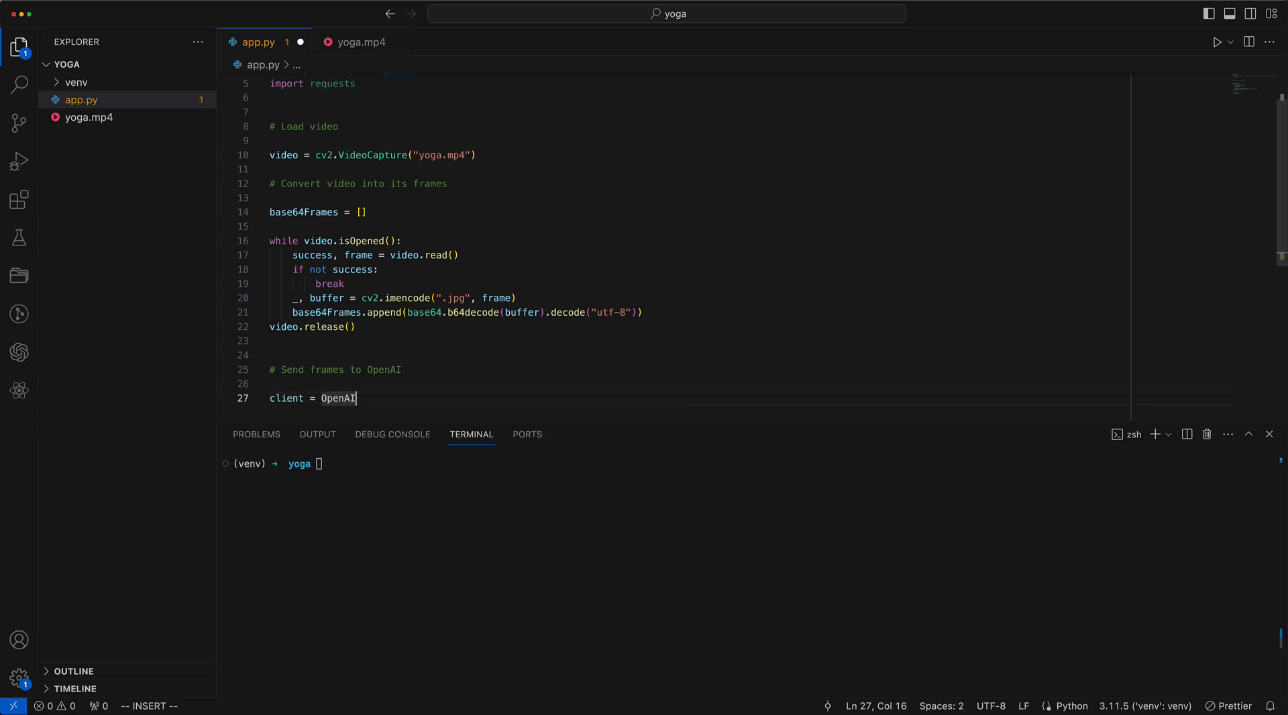
{"action": "type", "text": "(api_key=os"}
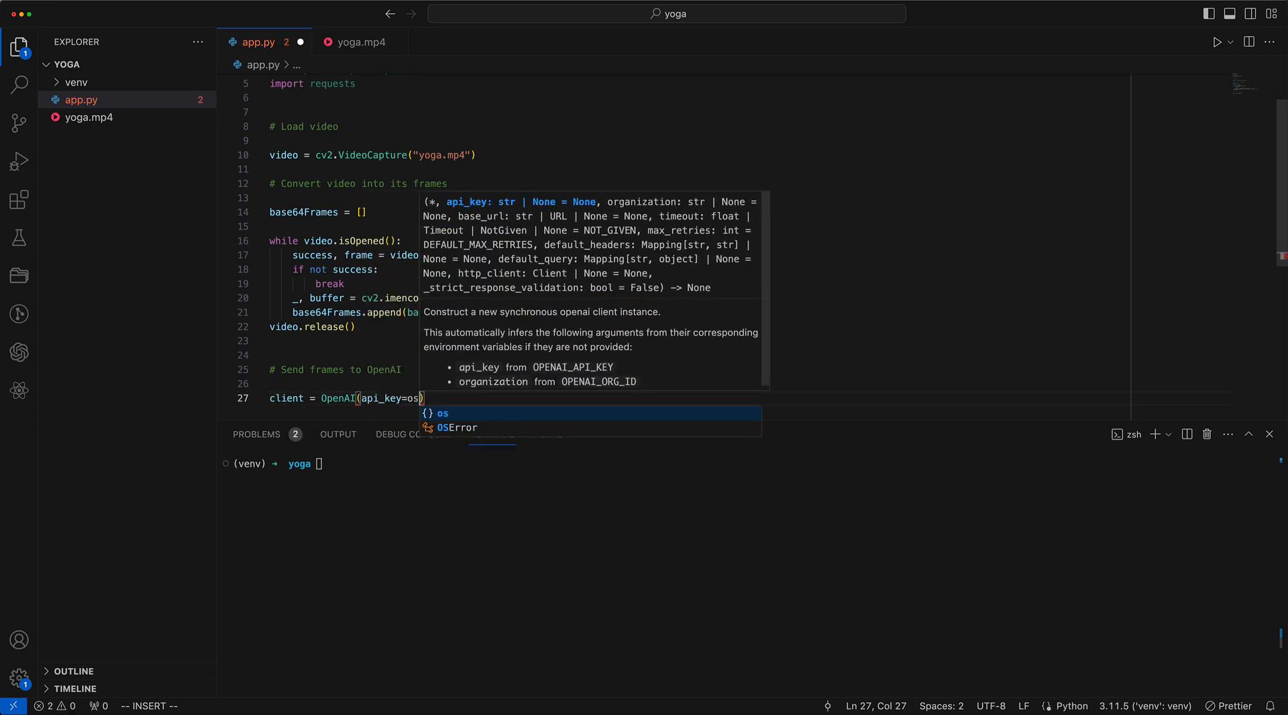
{"action": "type", "text": ".environ["}
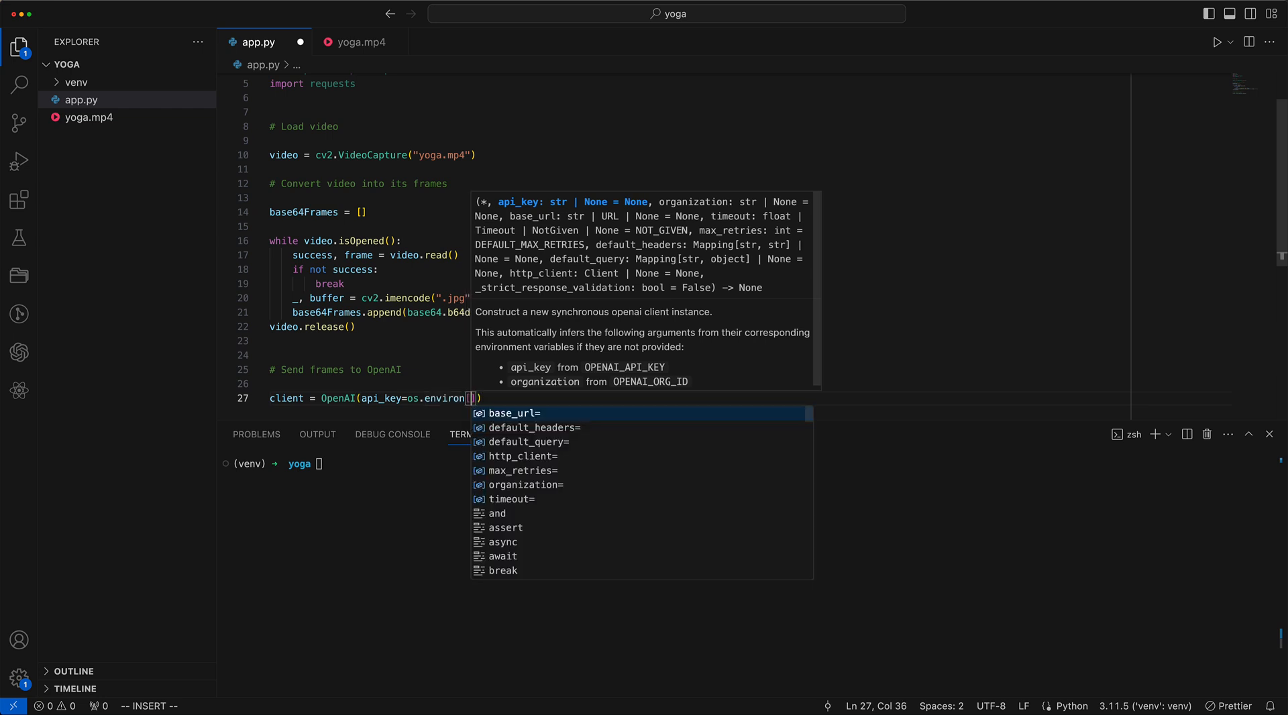
{"action": "type", "text": "\"OPENAI_API_KEY\""}
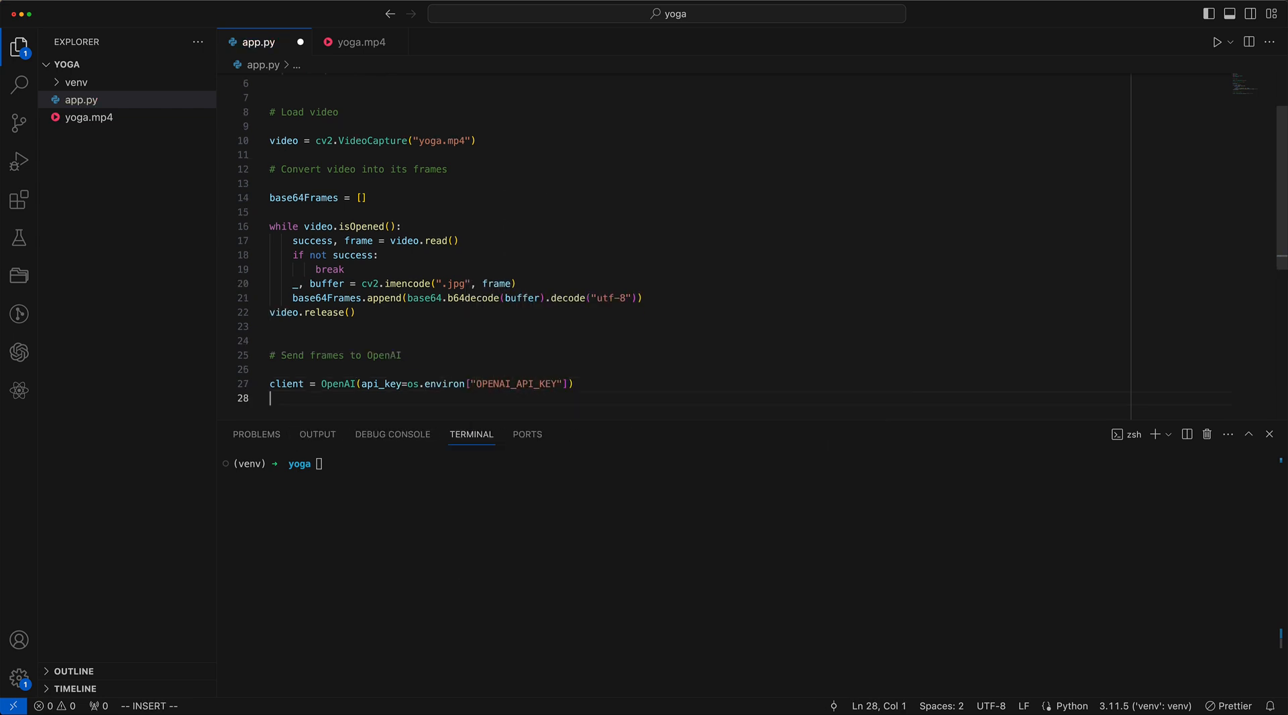
Step: Start chat_completion = client.chat.completions.create( with the model and max_tokens=200
{"action": "type", "text": "chat_"}
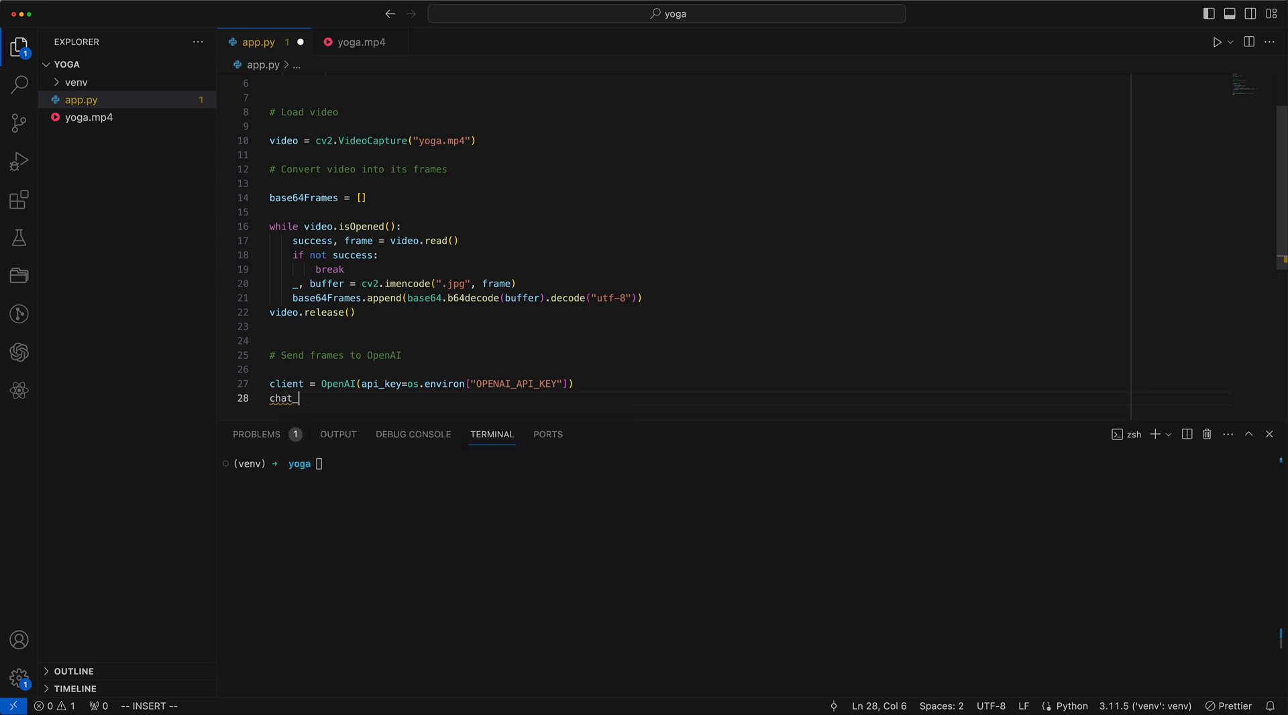
{"action": "type", "text": "_completion ="}
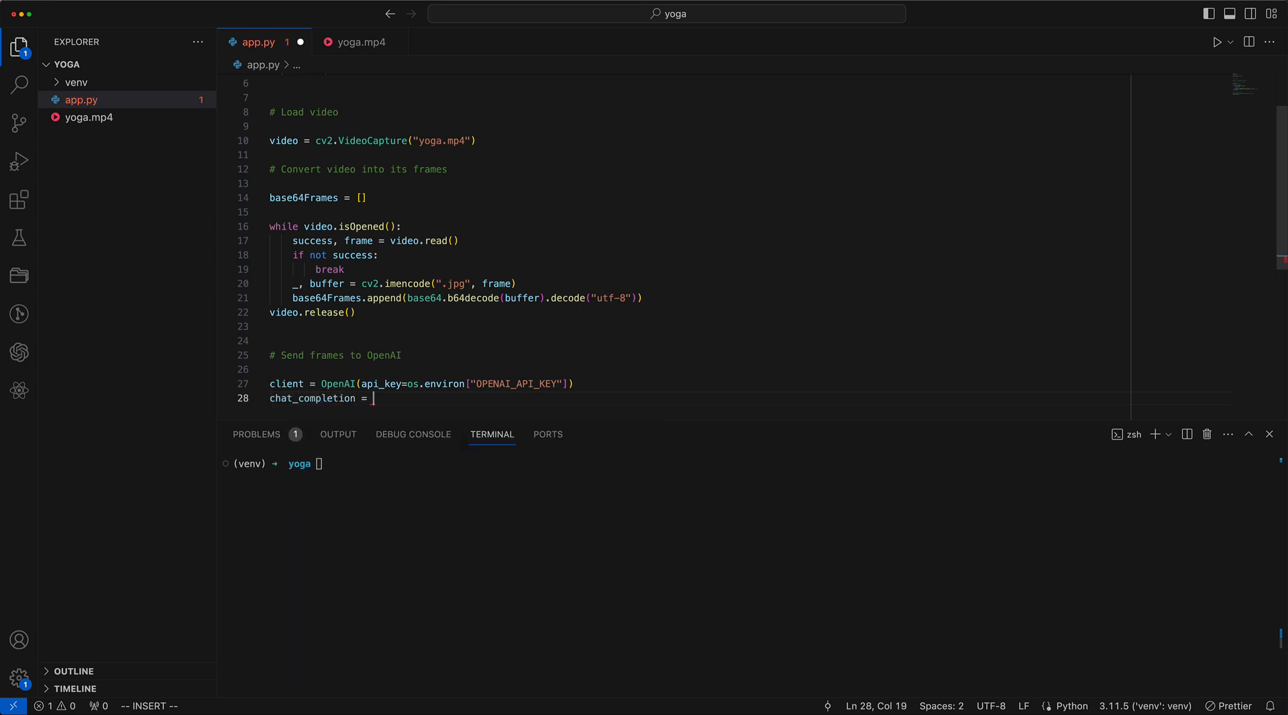
{"action": "type", "text": "client.cha"}
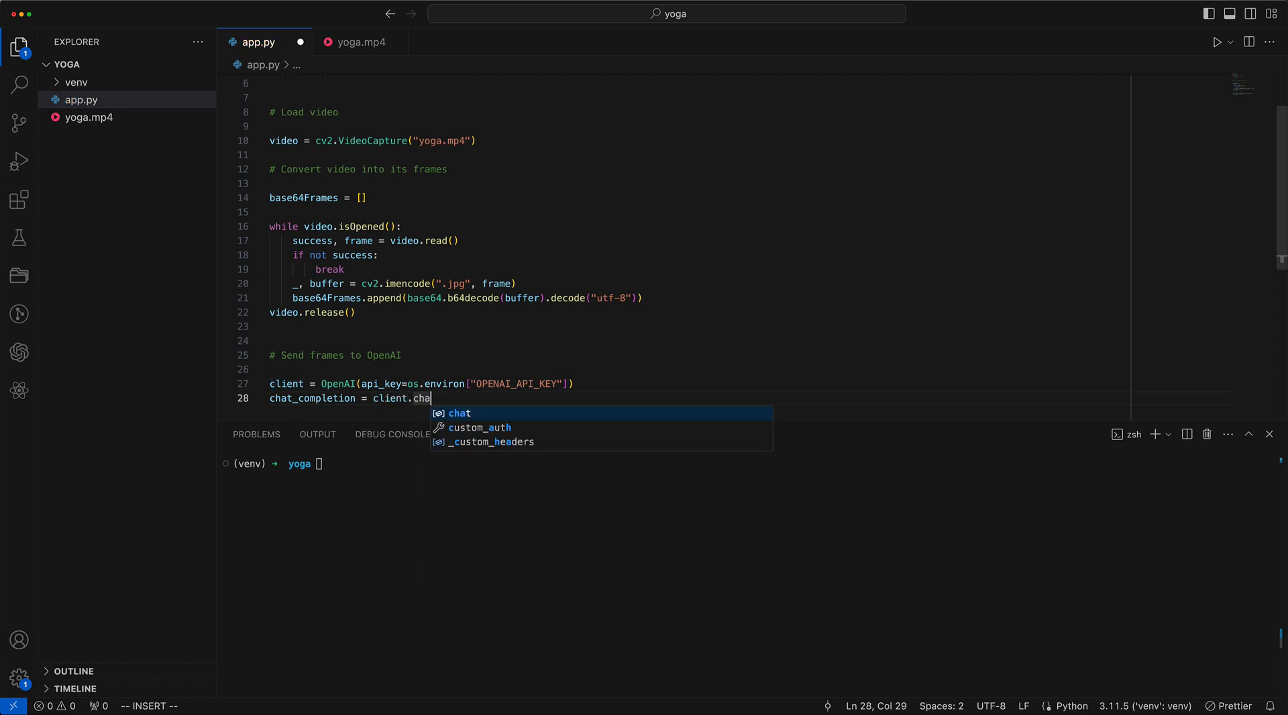
{"action": "type", "text": "t.c"}
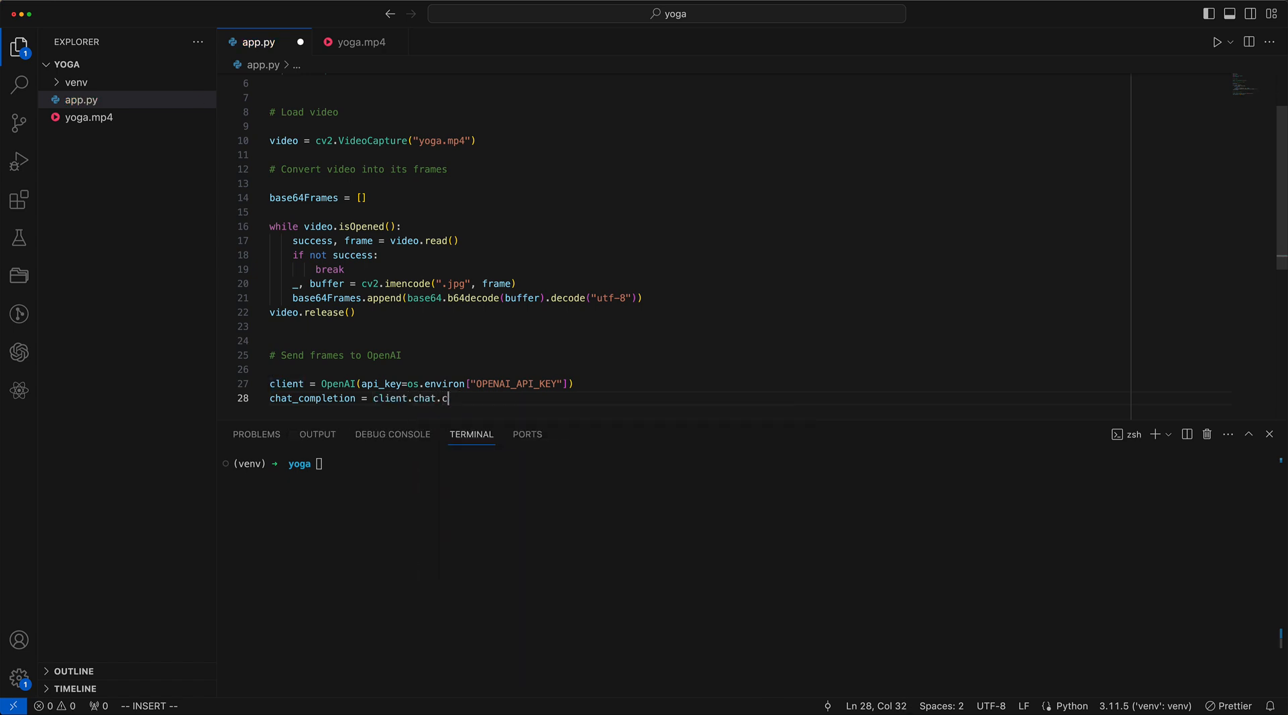
{"action": "type", "text": "ompletions.create"}
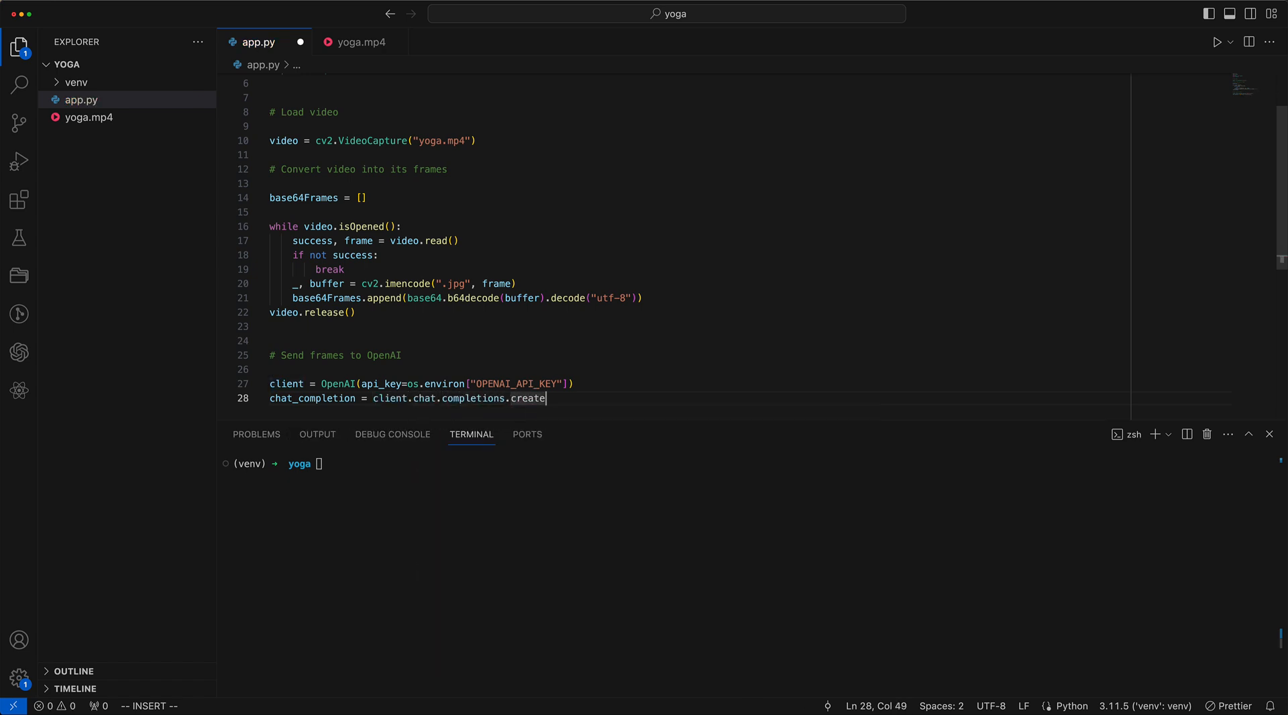
{"action": "type", "text": "(mod"}
{"action": "type", "text": "max_tokens=200"}
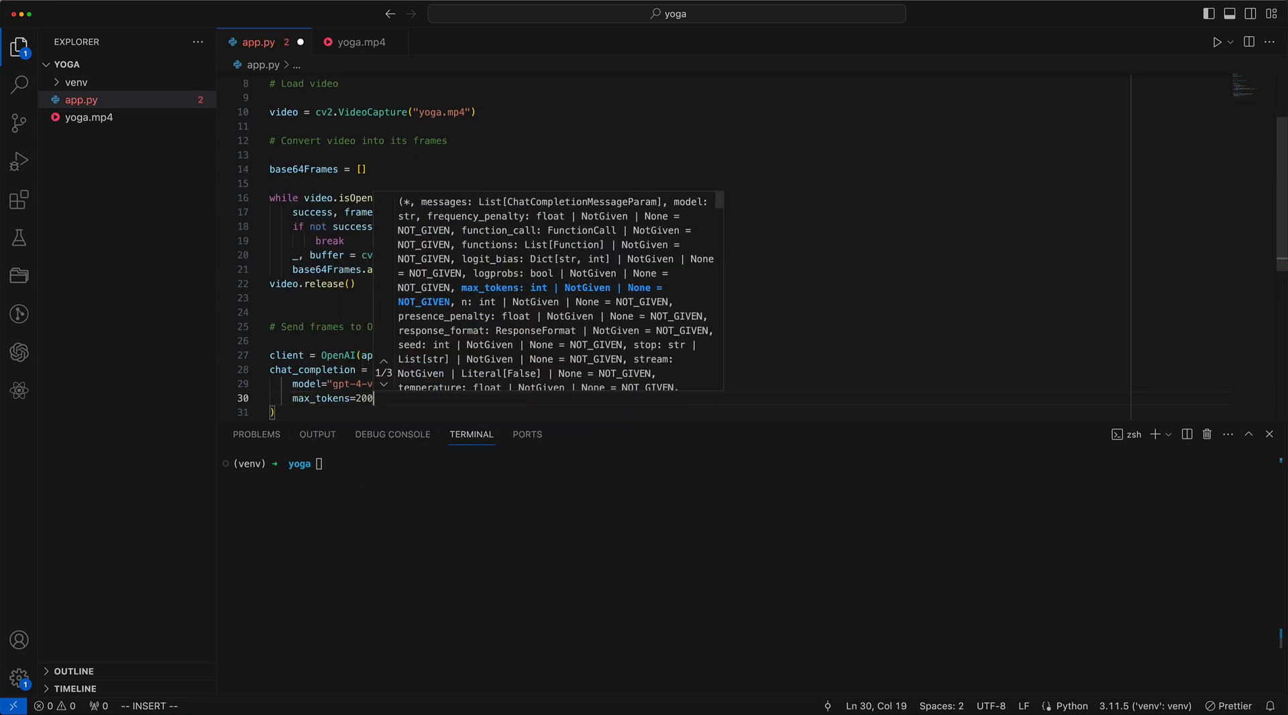
Step: Fill messages with a yoga-instructor tips prompt and every 30th frame at 512, then save app.py
{"action": "type", "text": "mess"}
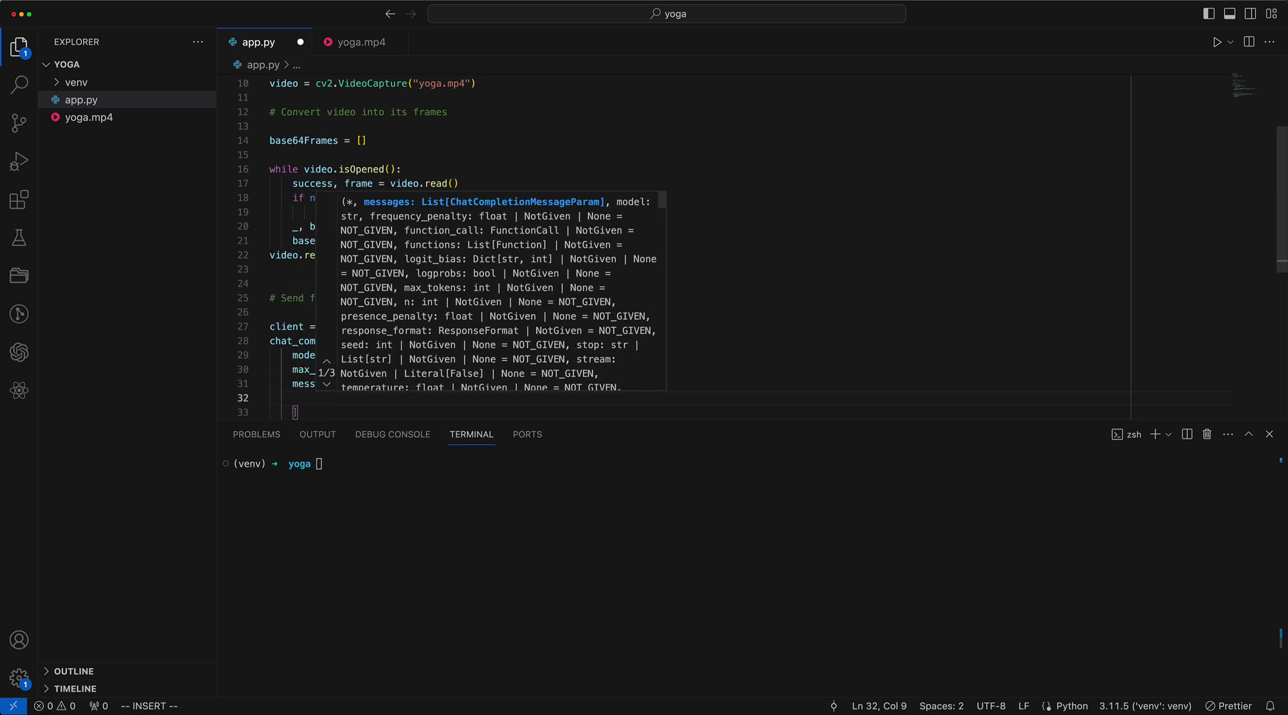
{"action": "key", "text": "Escape"}
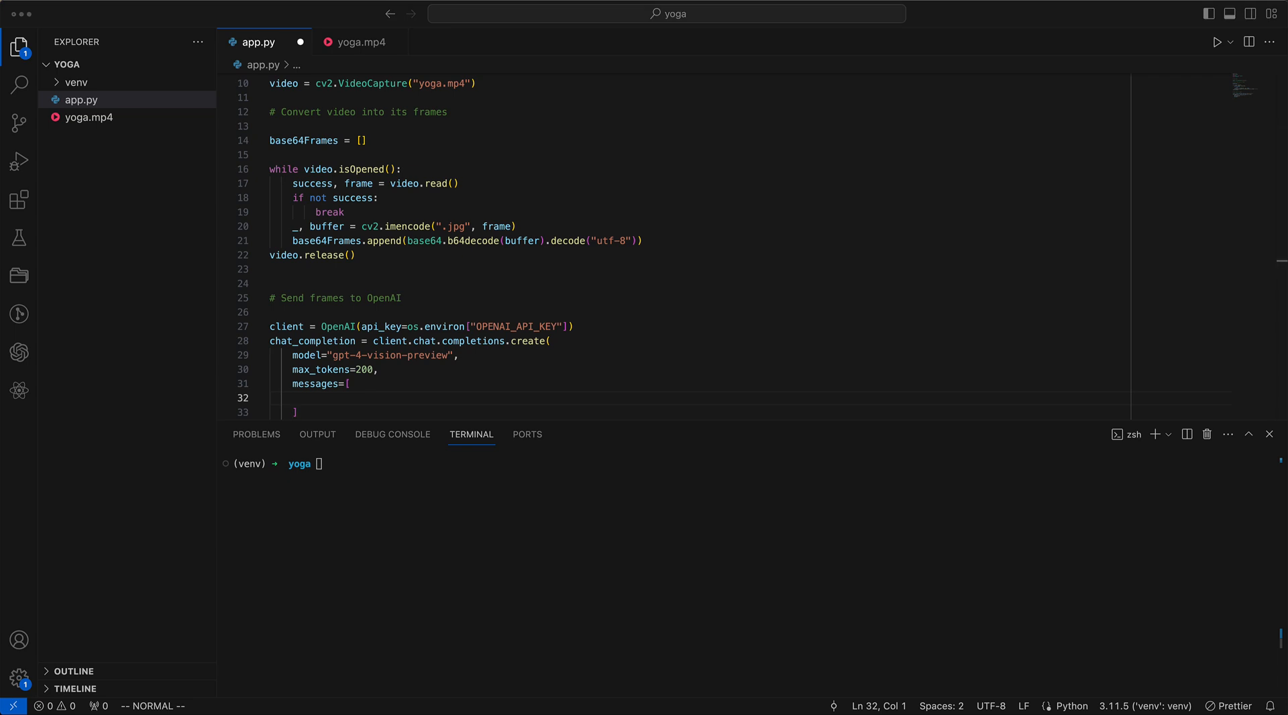
{"action": "scroll", "scroll_direction": "down", "scroll_amount": 3}
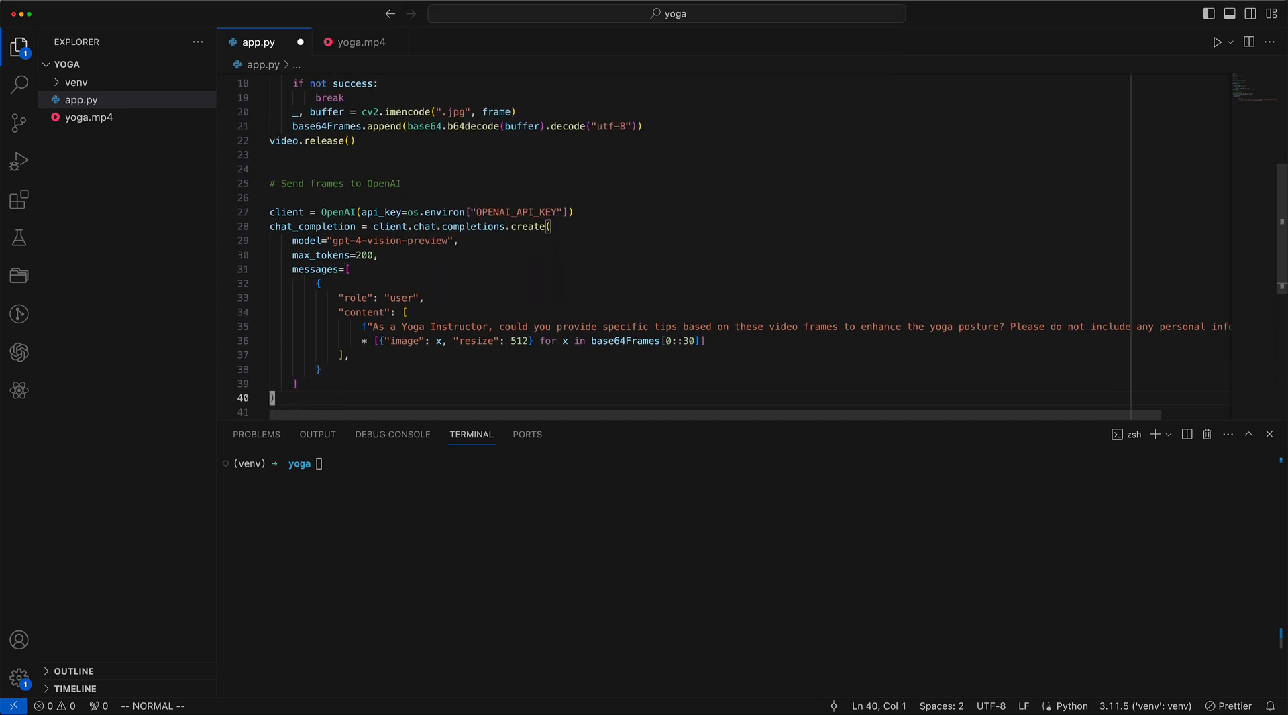
{"action": "key", "text": "Cmd+s"}
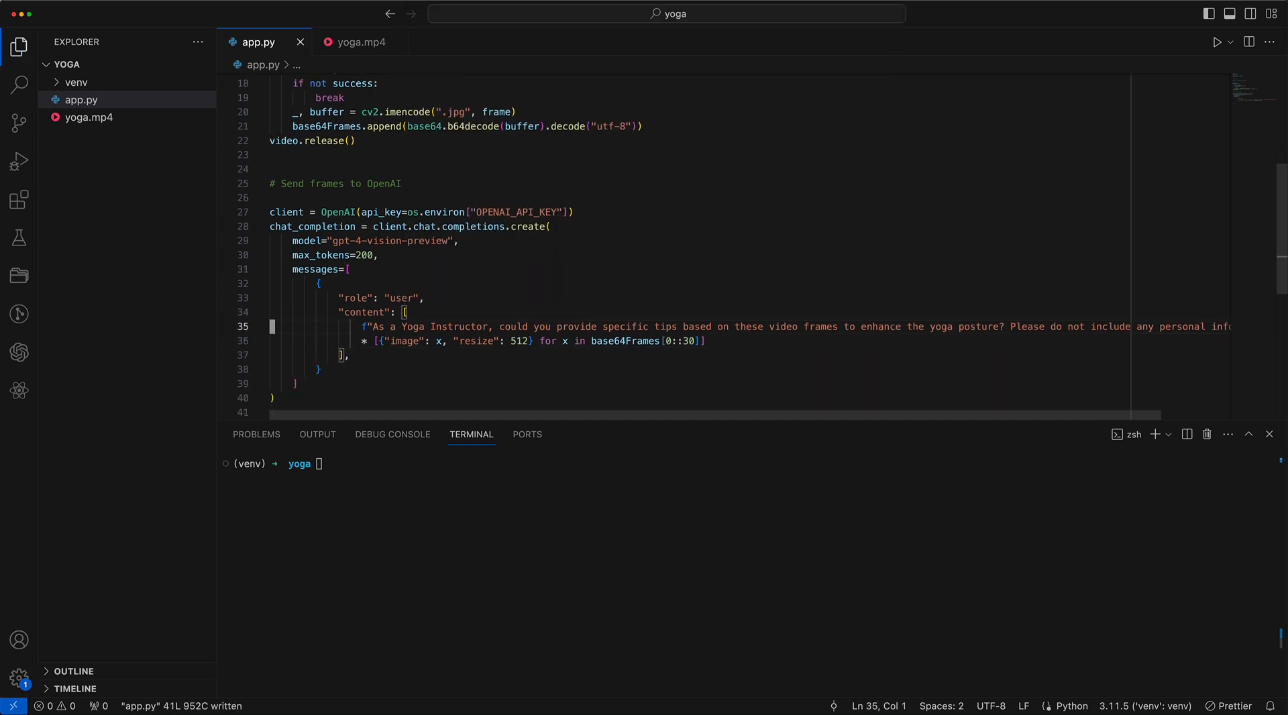
{"action": "left_click", "coordinate": [805, 326]}
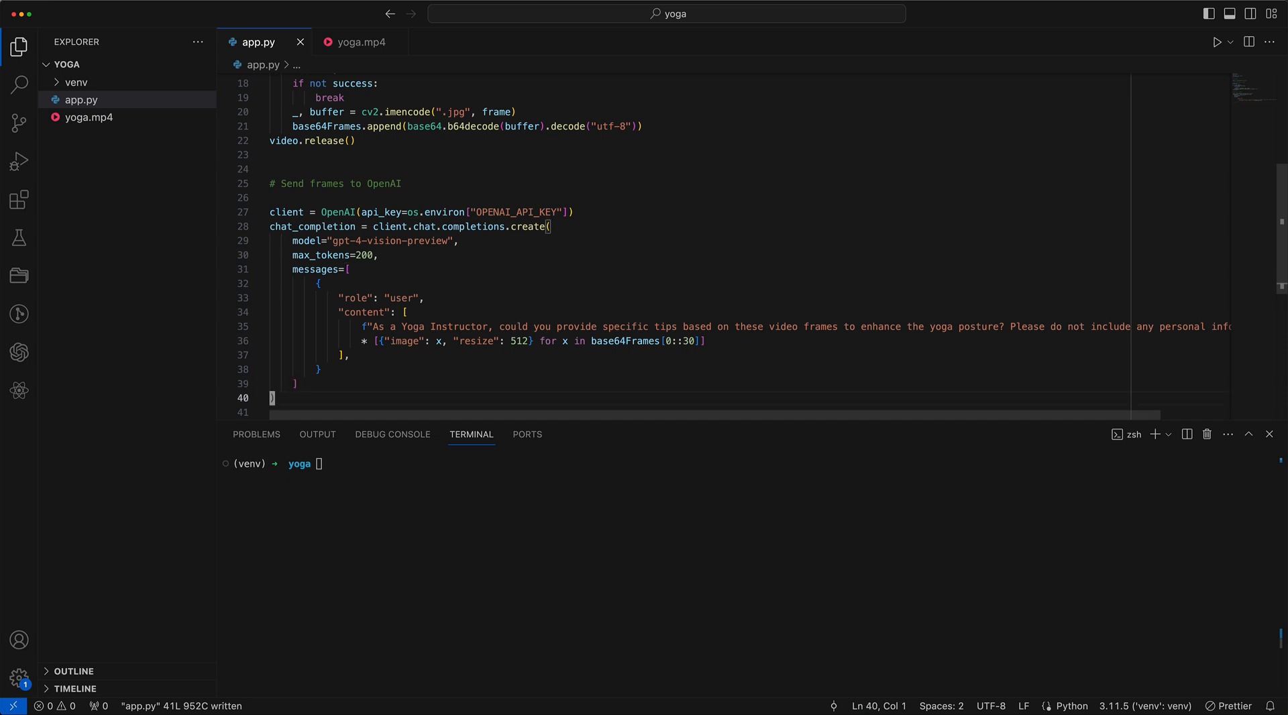
Step: Add result = chat_completion.choices[0].message.content and print(result), then save app.py
{"action": "type", "text": "result = chat_completion.choices[0].message.content"}
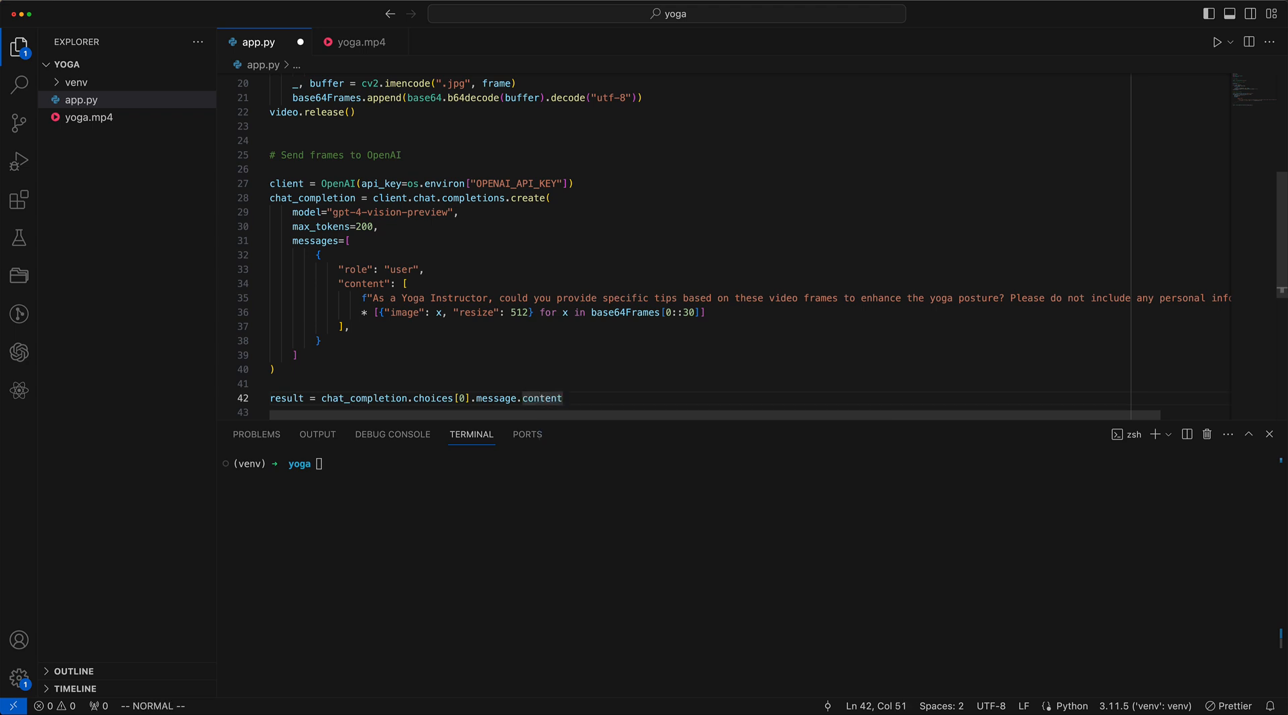
{"action": "type", "text": "print(result)"}
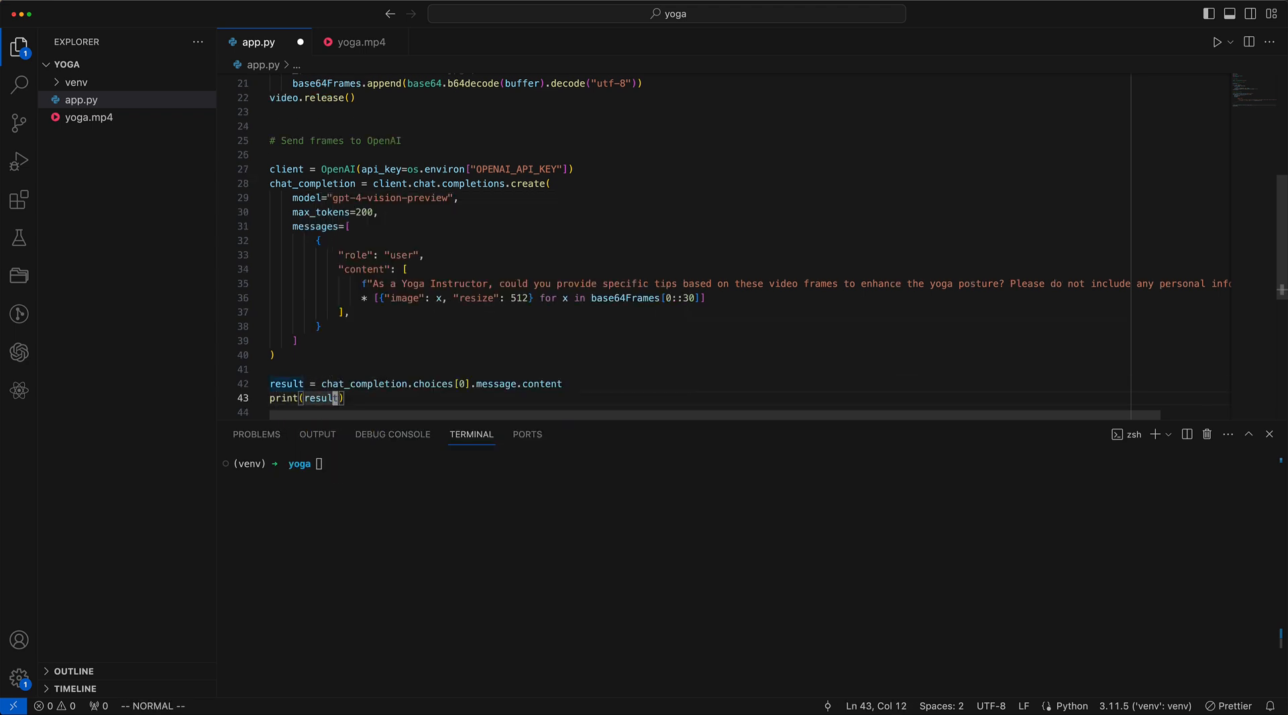
{"action": "key", "text": "cmd+s"}
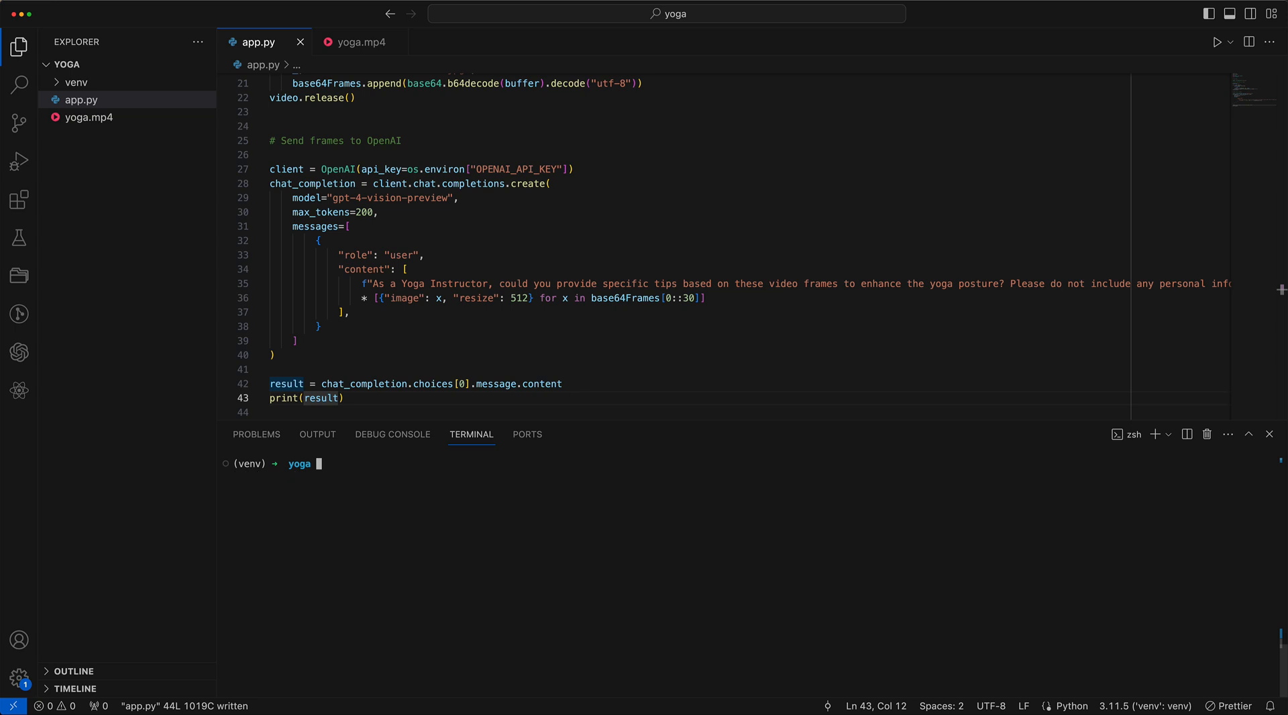
{"action": "type", "text": "python ap"}
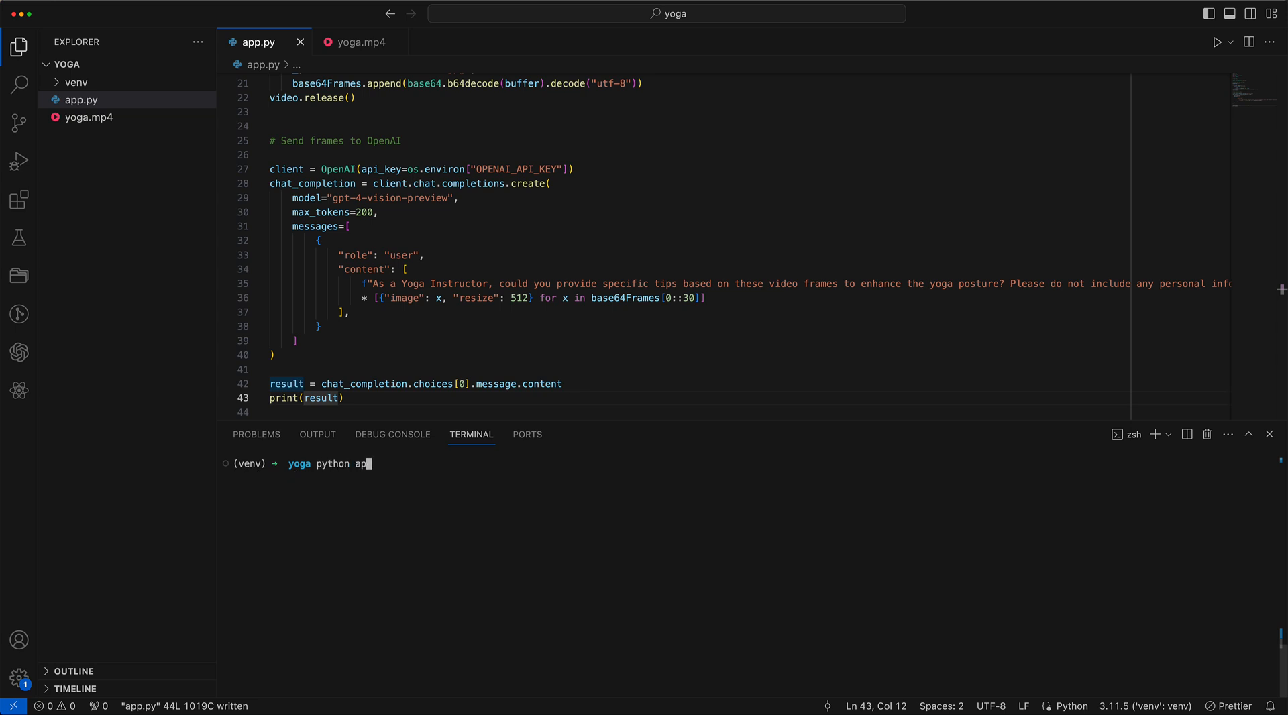
{"action": "key", "text": "Enter"}
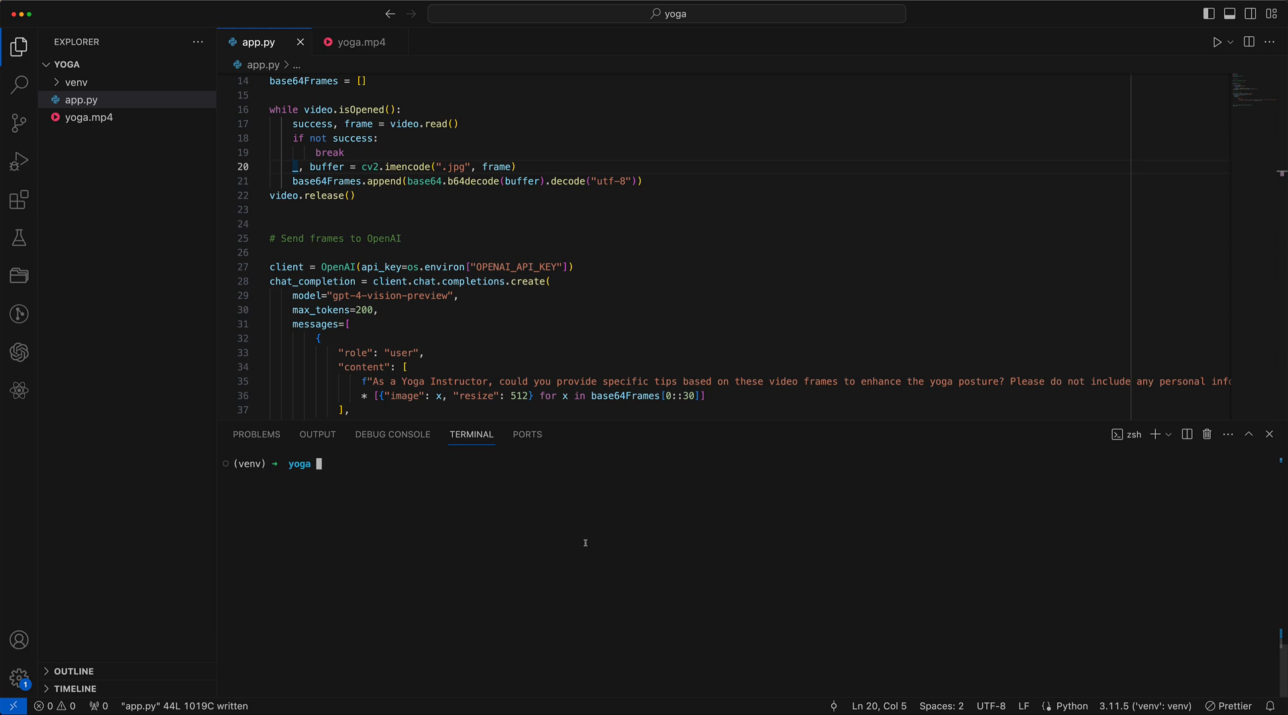
{"action": "mouse_move", "coordinate": [476, 181]}
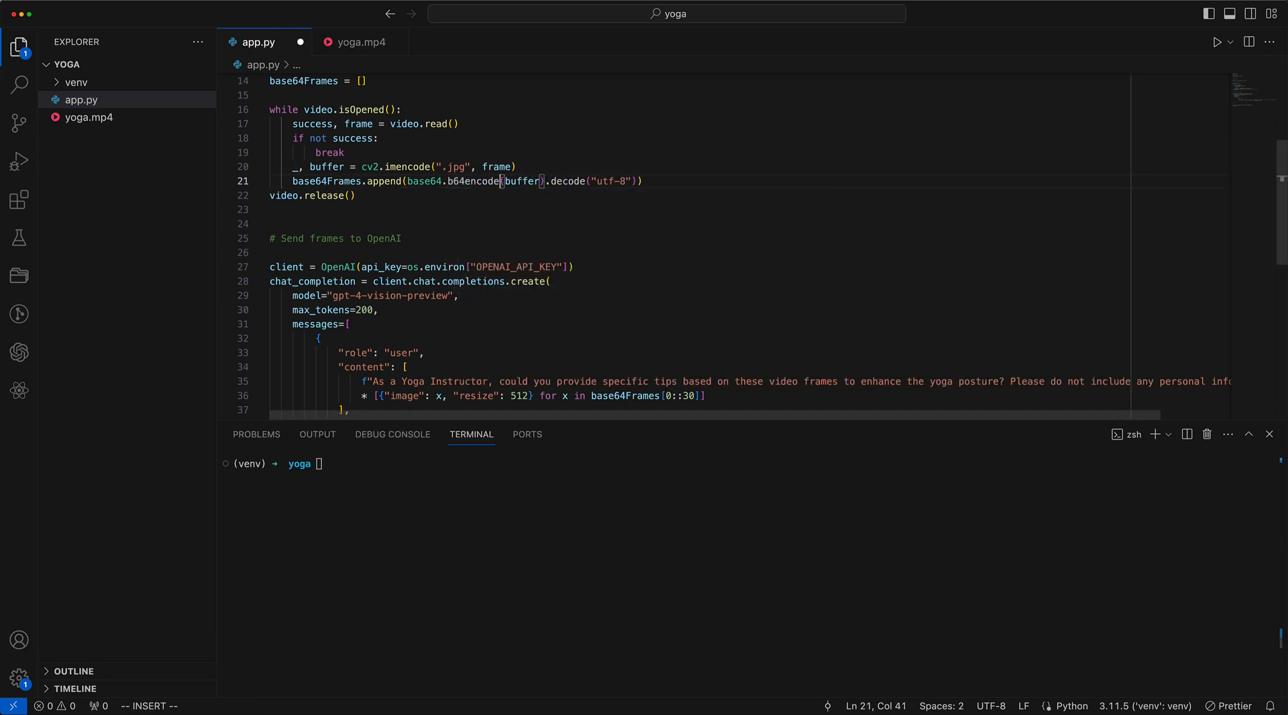
Step: Save the b64decode-to-b64encode fix and run python app.py in the terminal
{"action": "key", "text": "Cmd+s"}
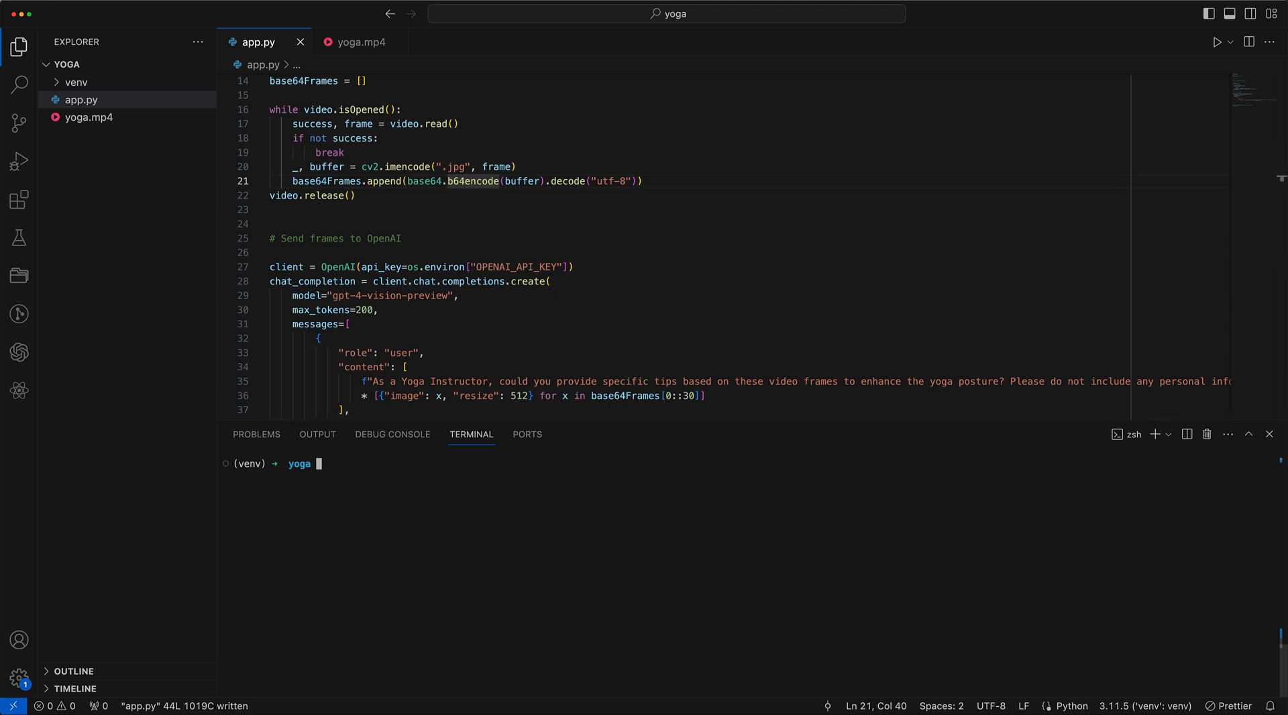
{"action": "type", "text": "python app.py"}
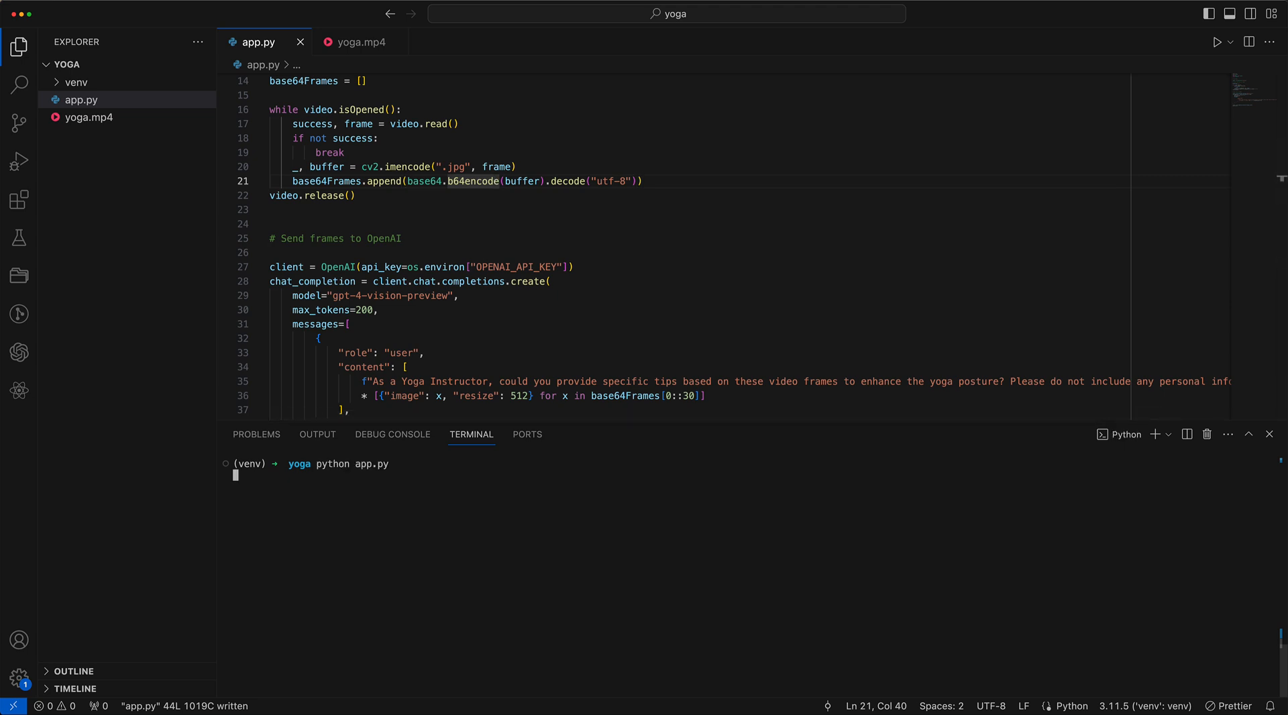